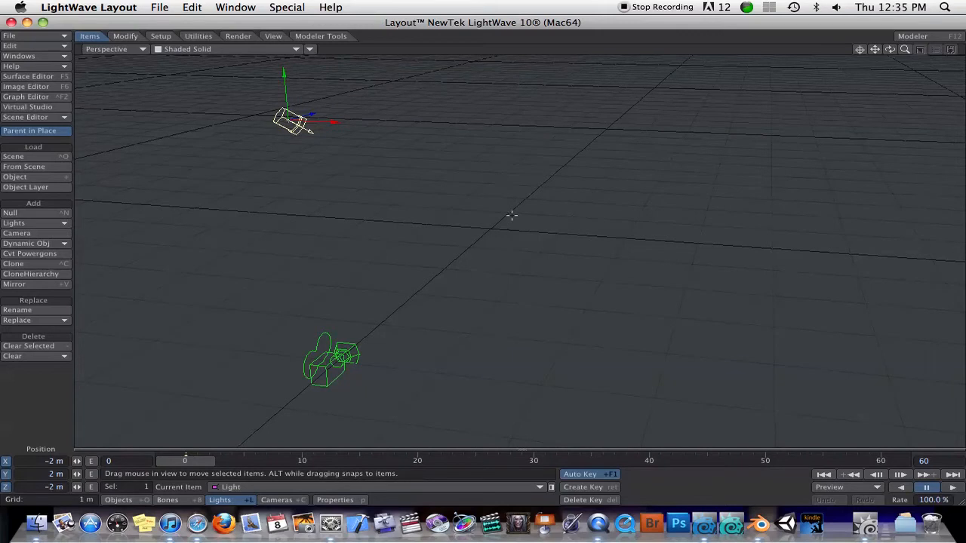
{"action": "mouse_move", "coordinate": [325, 169]}
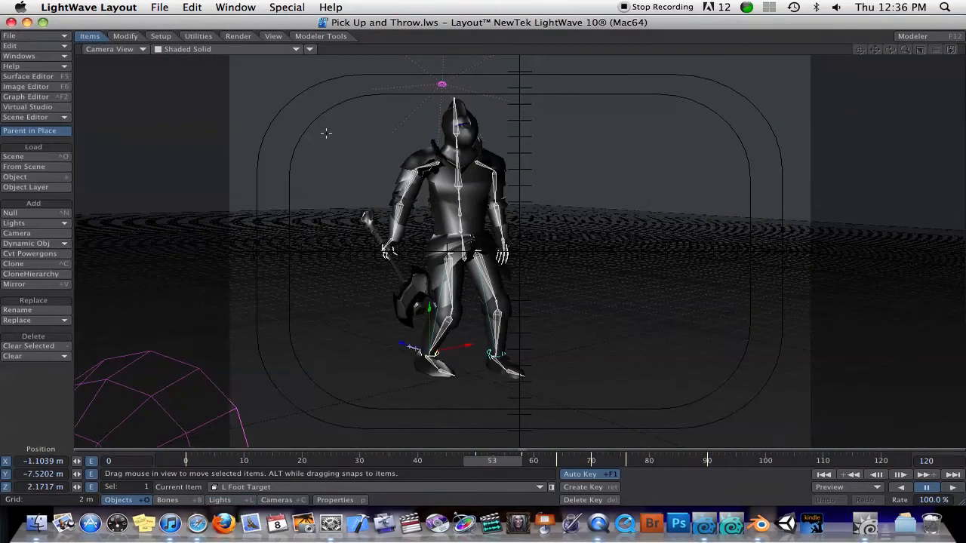
{"action": "mouse_move", "coordinate": [320, 159]}
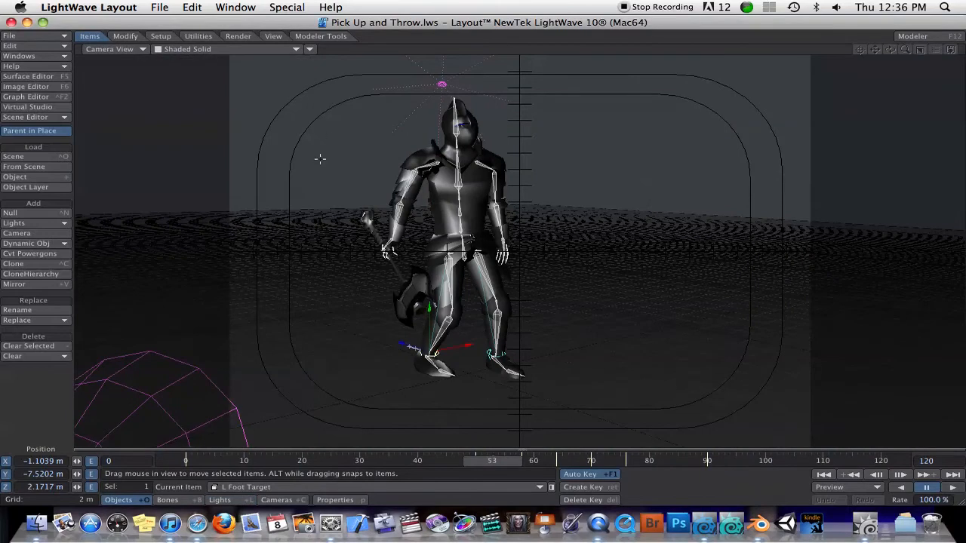
{"action": "mouse_move", "coordinate": [486, 109]}
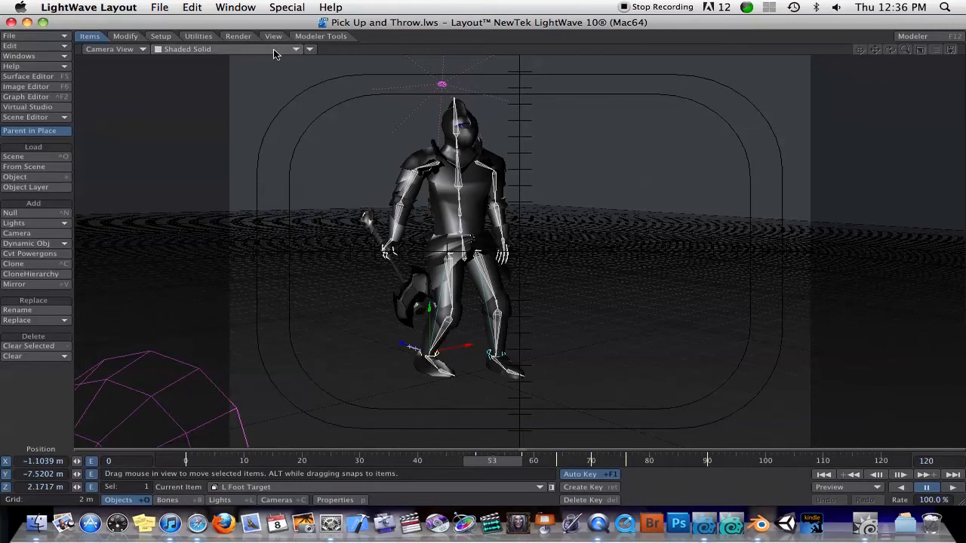
{"action": "mouse_move", "coordinate": [280, 54]}
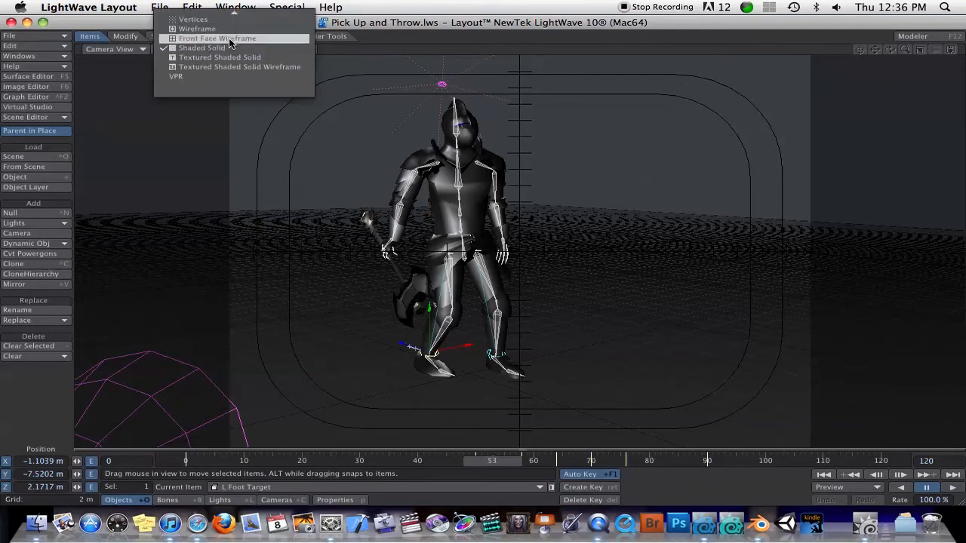
{"action": "mouse_move", "coordinate": [214, 75]}
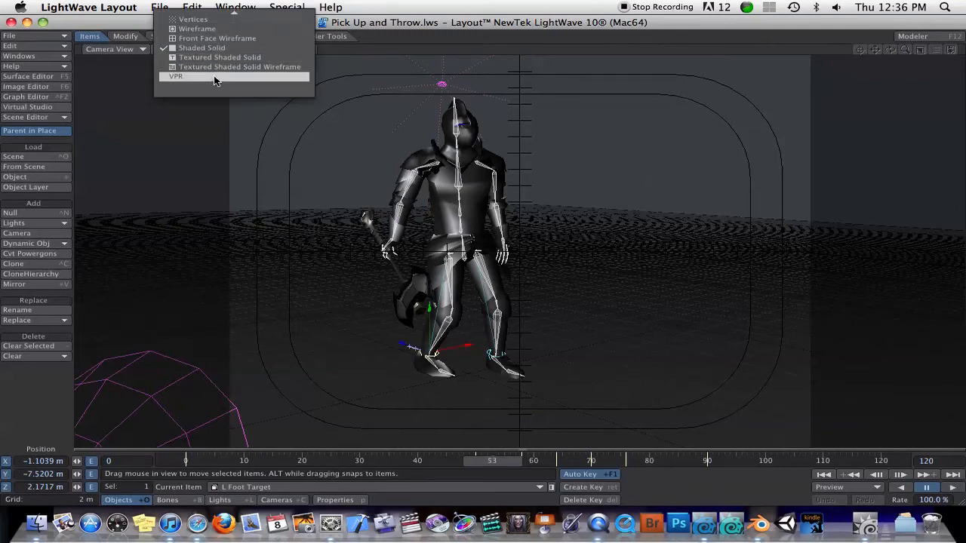
Step: Switch the camera viewport to the VPR live rendered preview of the knight
{"action": "left_click", "coordinate": [175, 75]}
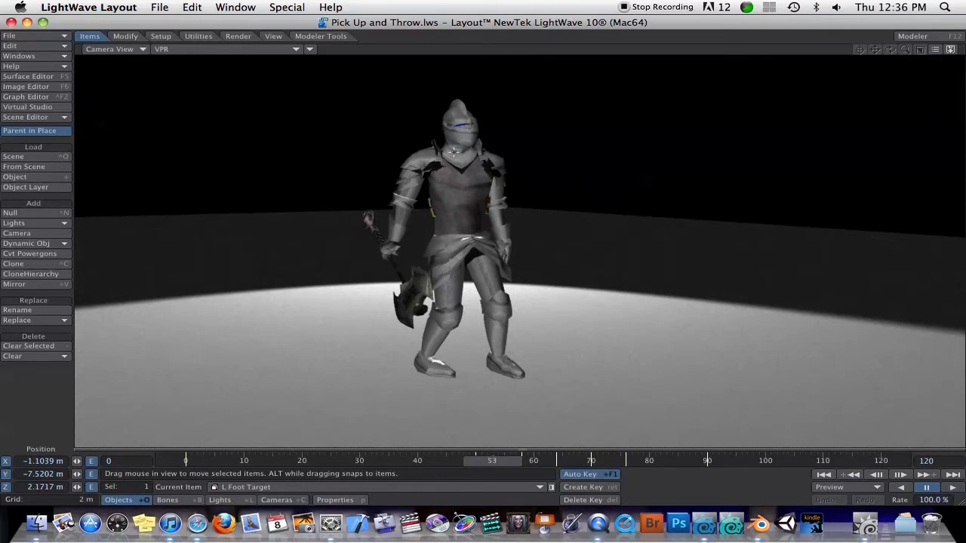
{"action": "mouse_move", "coordinate": [489, 199]}
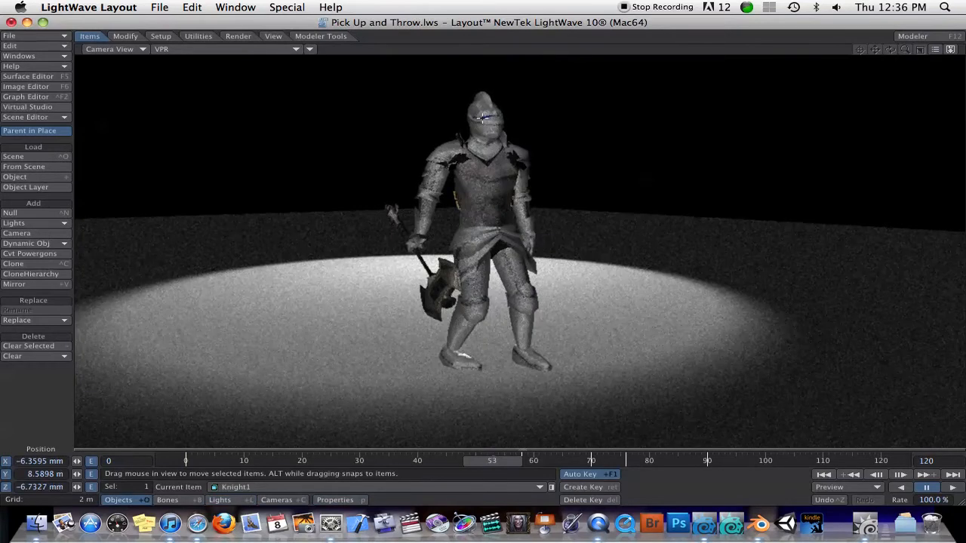
Step: Recolour the knight's Armor surface in the Surface Editor, first blue, then picking again for green
{"action": "left_click", "coordinate": [27, 76]}
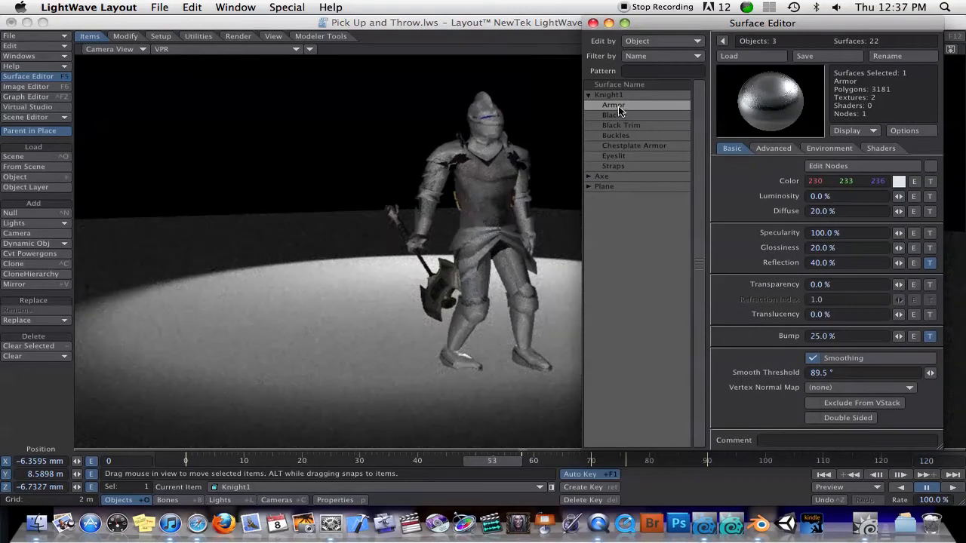
{"action": "left_click", "coordinate": [897, 181]}
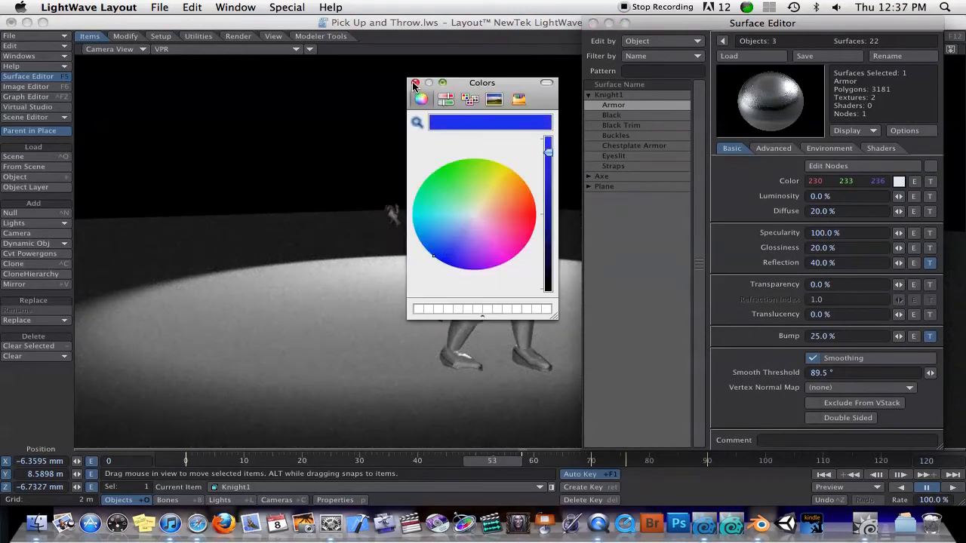
{"action": "left_click", "coordinate": [415, 83]}
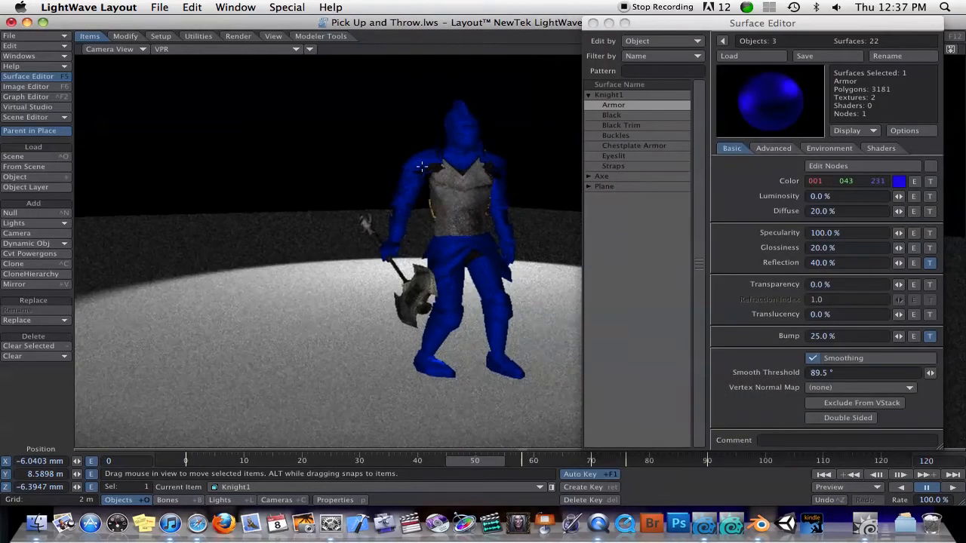
{"action": "left_click", "coordinate": [898, 181]}
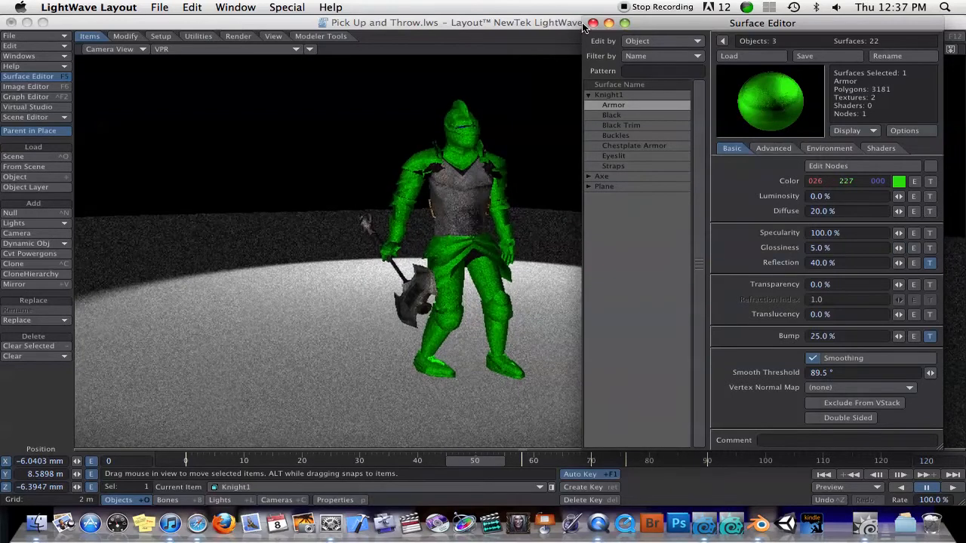
Step: Show the LightWave 10 Facts PDF in Safari at its new-features table
{"action": "left_click", "coordinate": [225, 522]}
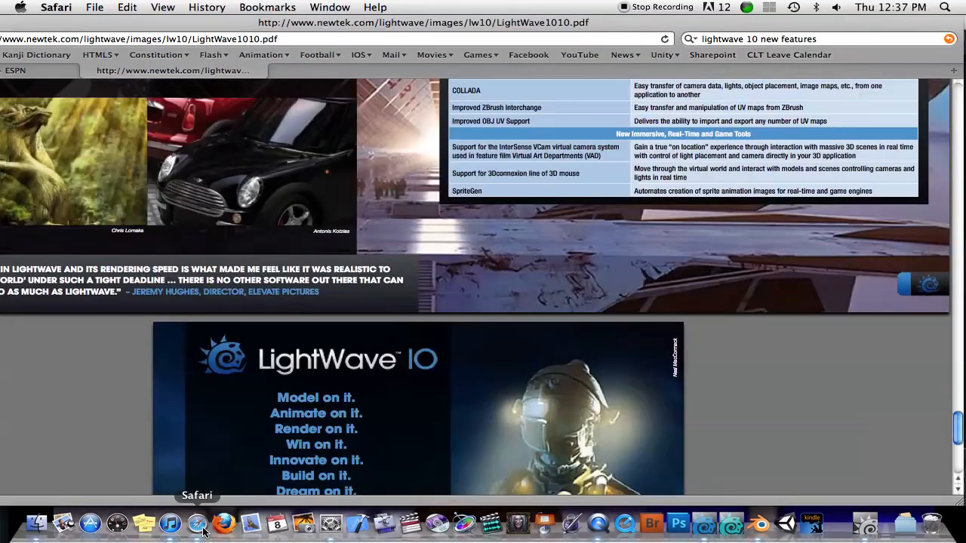
{"action": "scroll", "scroll_direction": "down", "scroll_amount": 3}
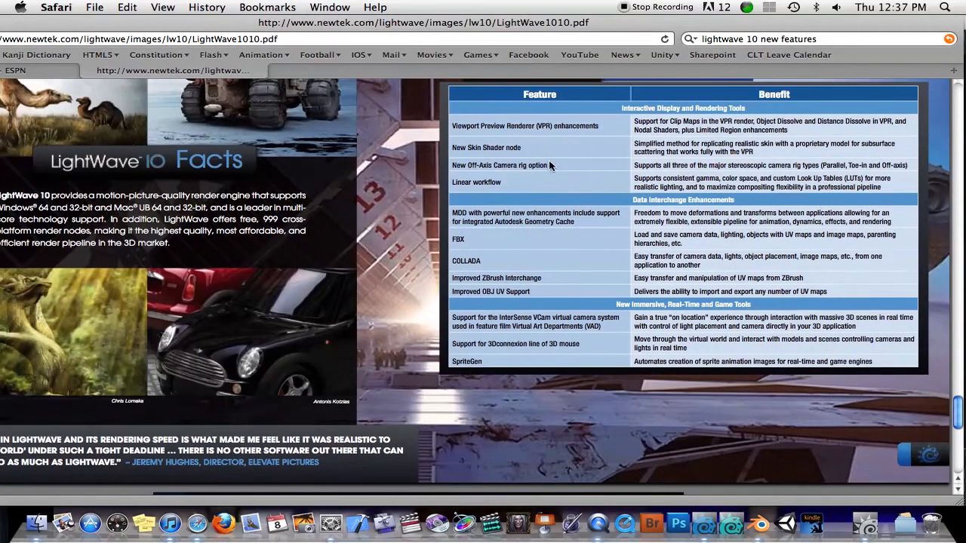
{"action": "mouse_move", "coordinate": [500, 150]}
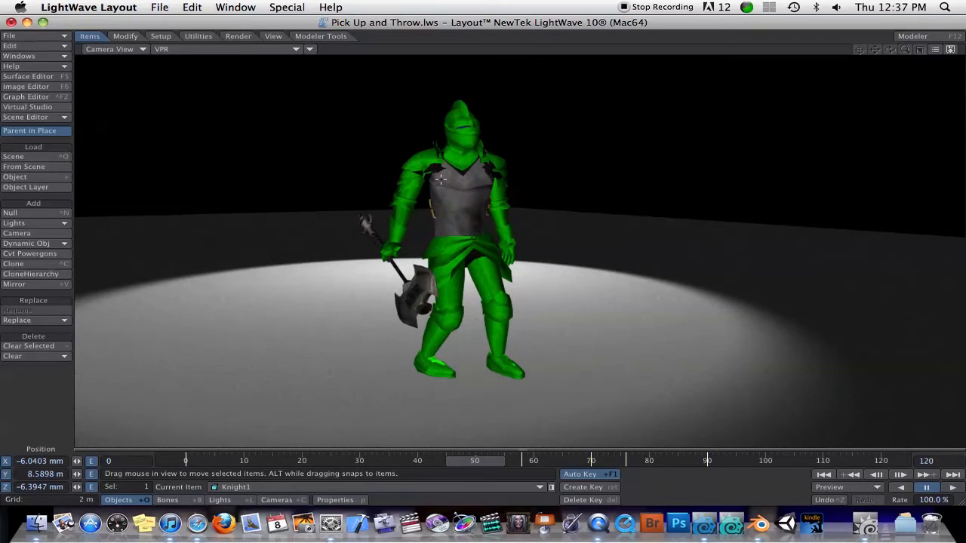
{"action": "mouse_move", "coordinate": [545, 183]}
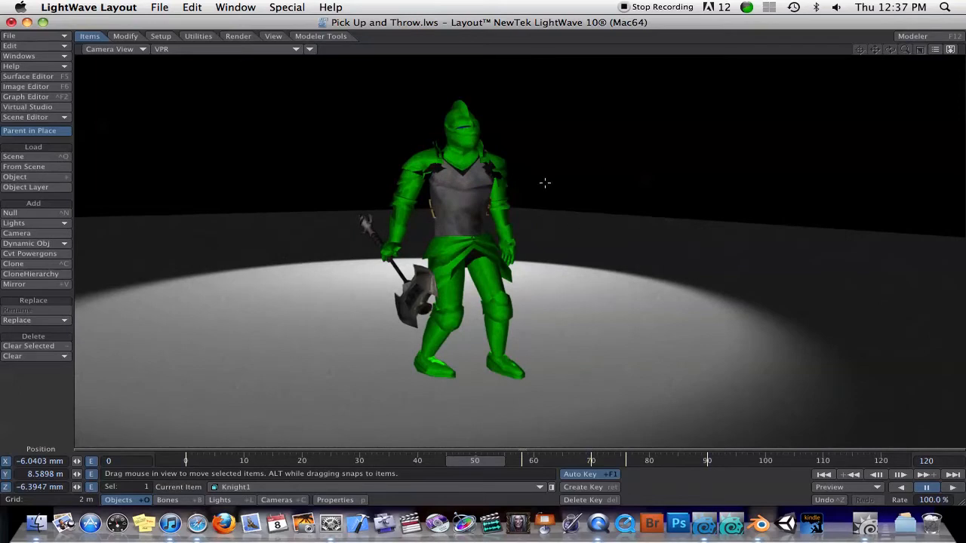
{"action": "mouse_move", "coordinate": [506, 220]}
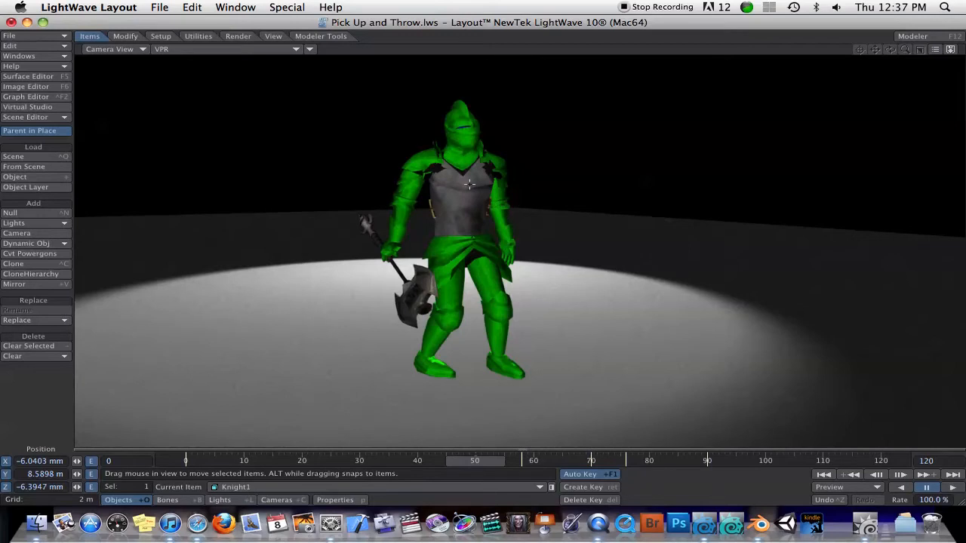
{"action": "mouse_move", "coordinate": [432, 190]}
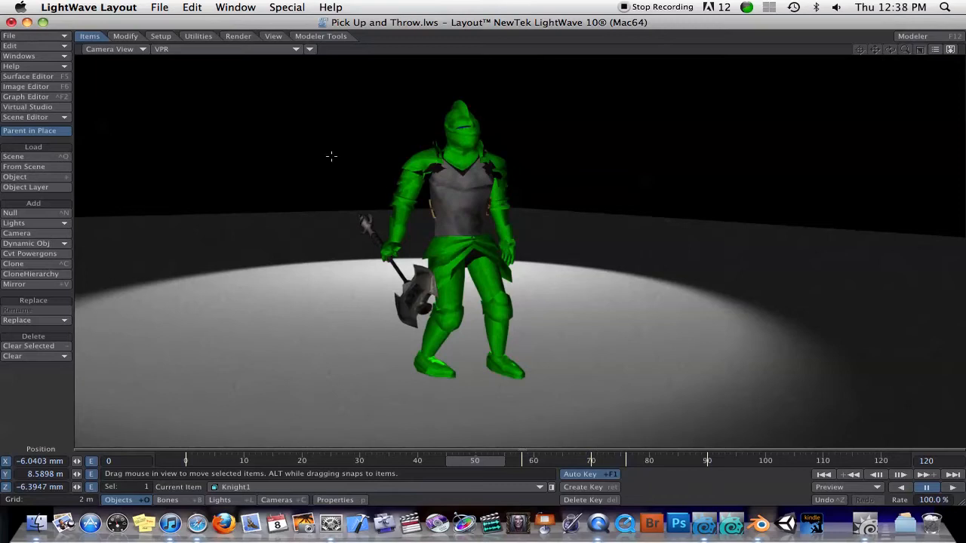
{"action": "mouse_move", "coordinate": [661, 335]}
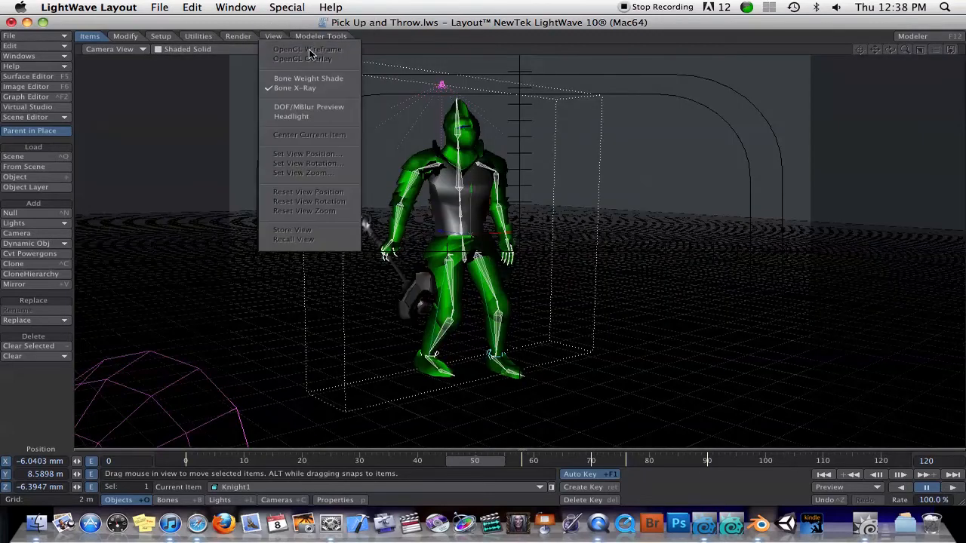
{"action": "mouse_move", "coordinate": [308, 106]}
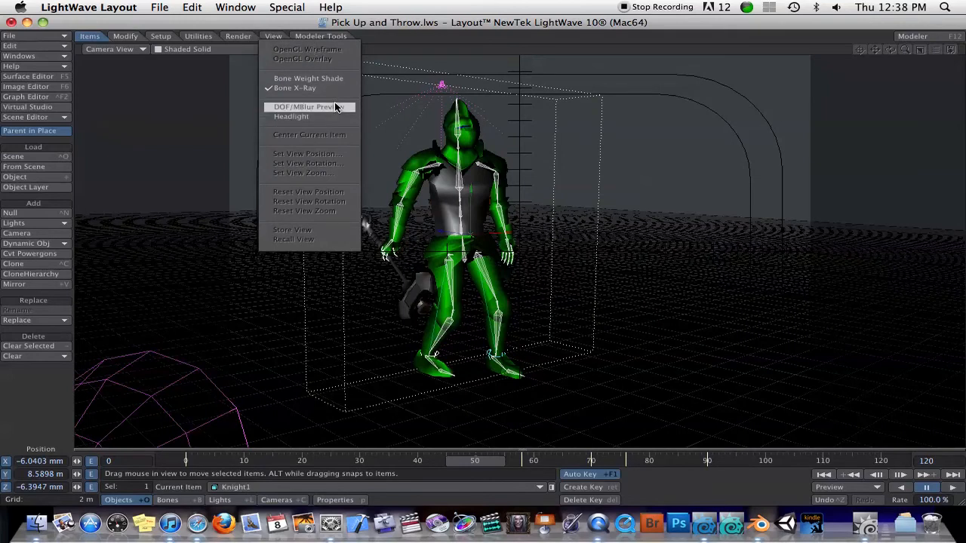
{"action": "mouse_move", "coordinate": [332, 108]}
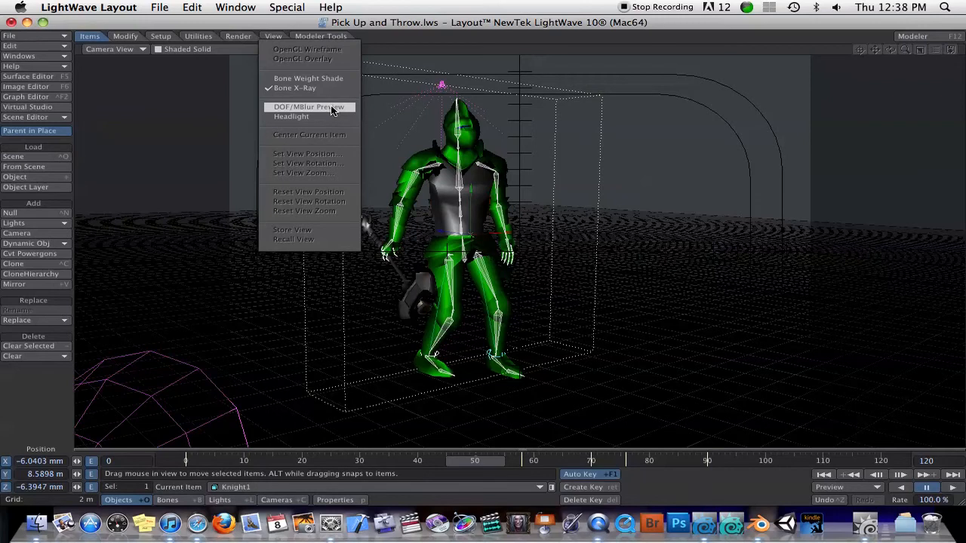
{"action": "mouse_move", "coordinate": [308, 111]}
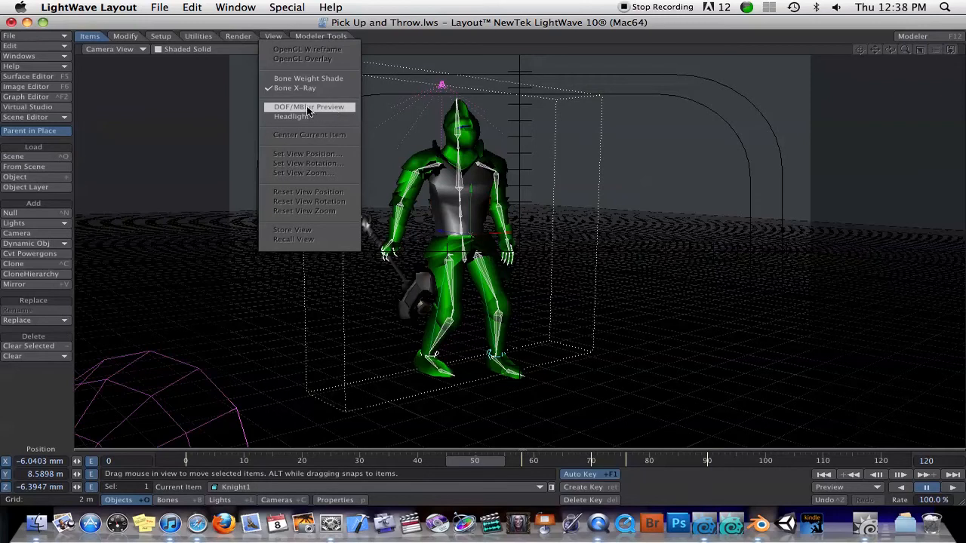
Step: Turn on the DOF/MBlur preview for the shaded knight scene
{"action": "left_click", "coordinate": [308, 106]}
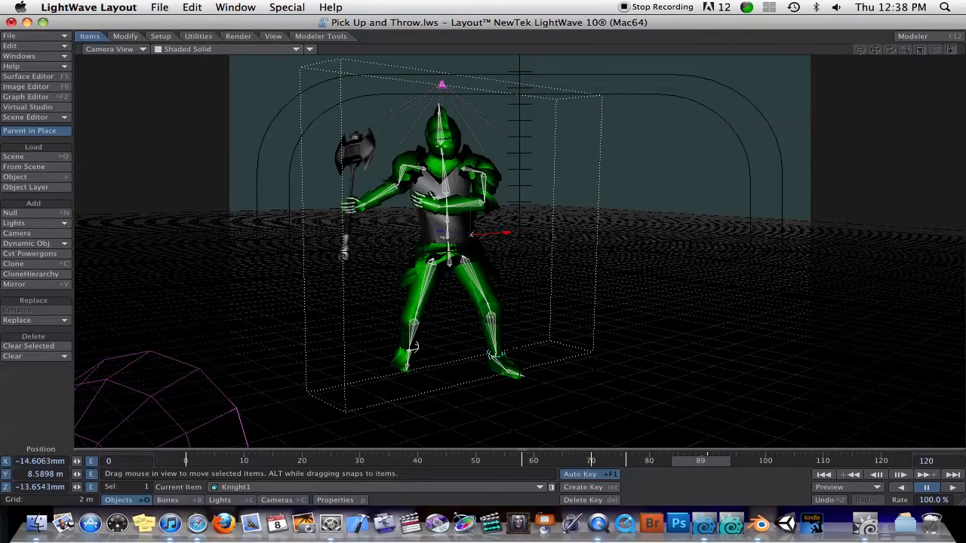
{"action": "mouse_move", "coordinate": [709, 468]}
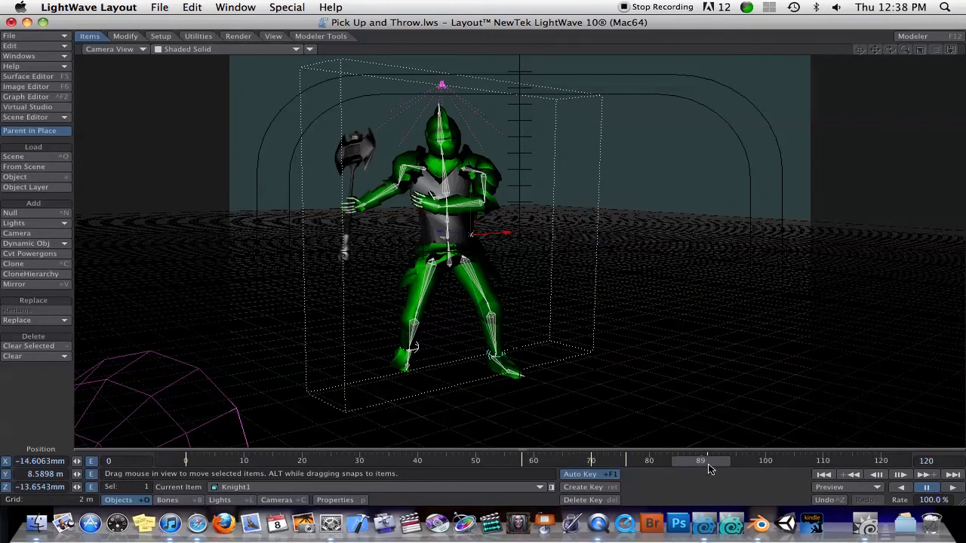
Step: Advance the Pick Up and Throw animation to the axe throw and re-enable the VPR preview
{"action": "left_click_drag", "start_coordinate": [700, 460], "coordinate": [444, 461]}
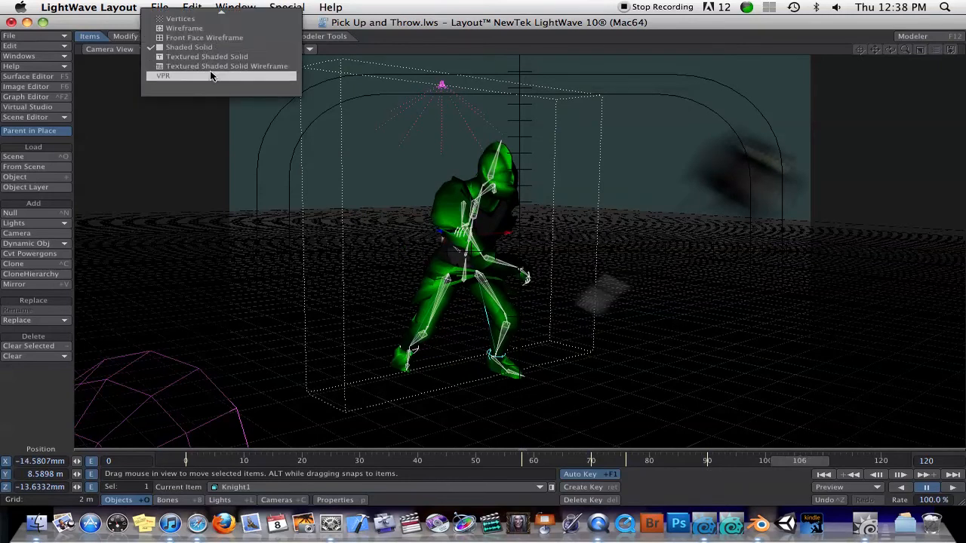
{"action": "left_click", "coordinate": [163, 75]}
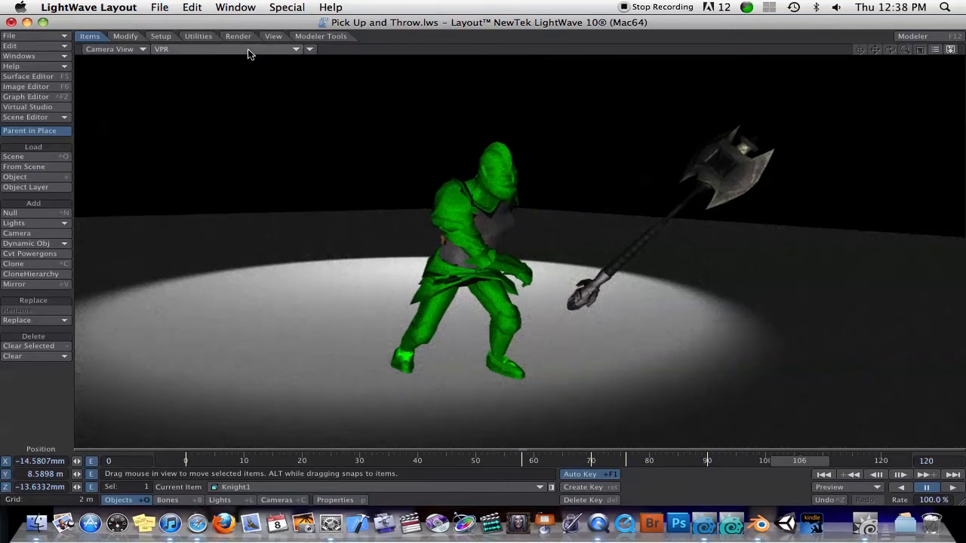
{"action": "mouse_move", "coordinate": [679, 192]}
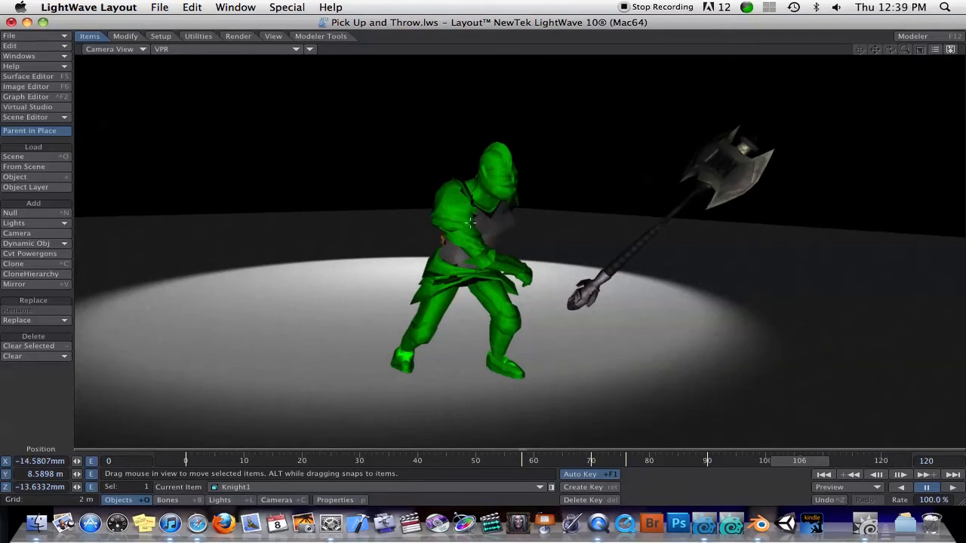
{"action": "mouse_move", "coordinate": [413, 223]}
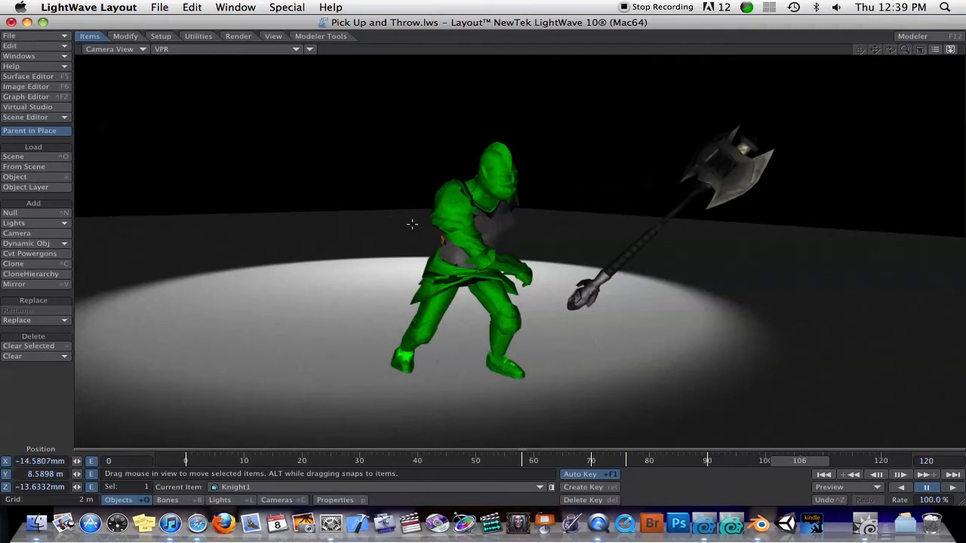
{"action": "mouse_move", "coordinate": [362, 199]}
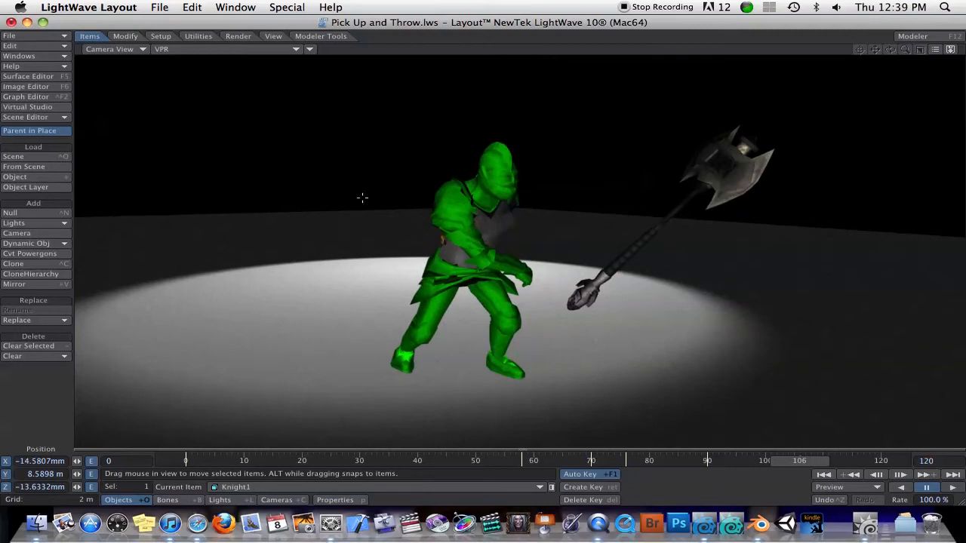
{"action": "mouse_move", "coordinate": [410, 118]}
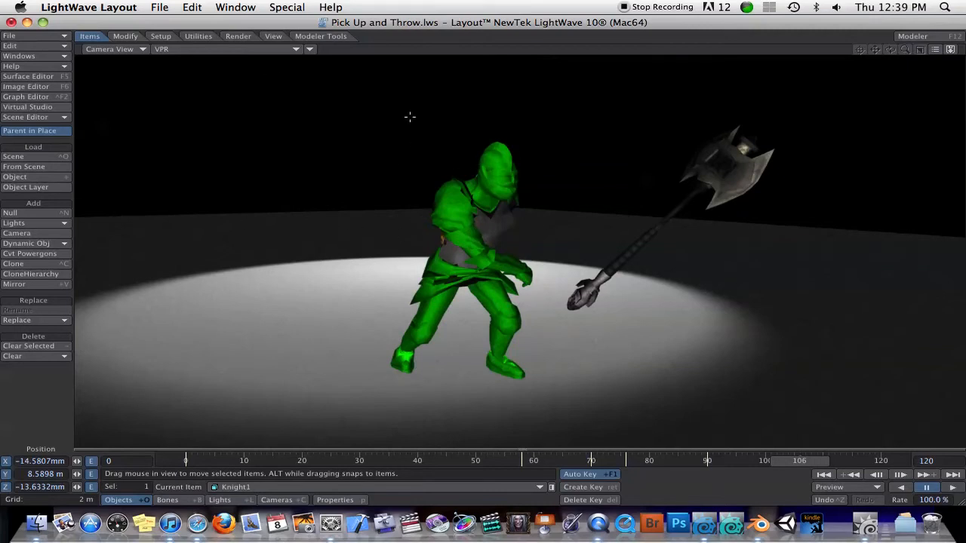
{"action": "mouse_move", "coordinate": [550, 168]}
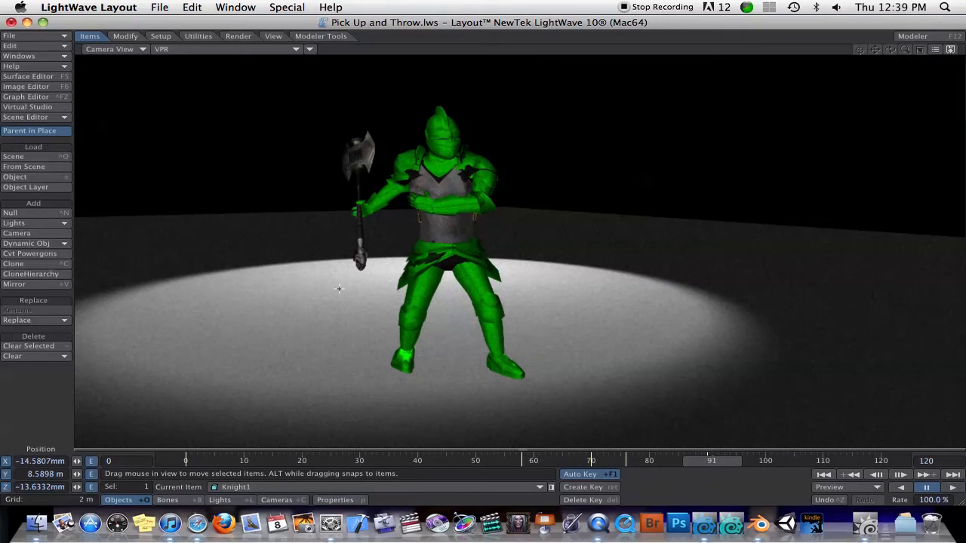
{"action": "mouse_move", "coordinate": [531, 196]}
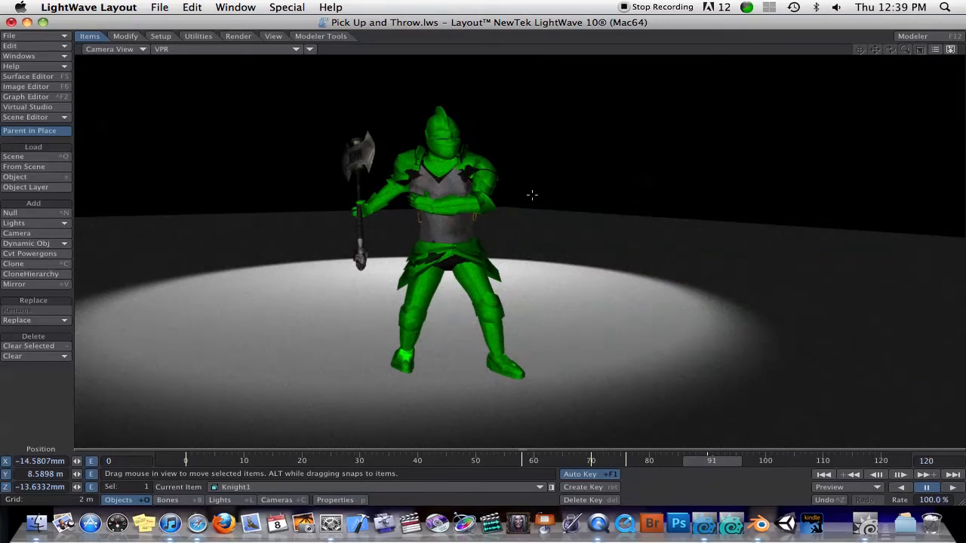
Step: Set the viewport display mode from VPR back to Shaded Solid, showing the knight's bones
{"action": "left_click", "coordinate": [160, 48]}
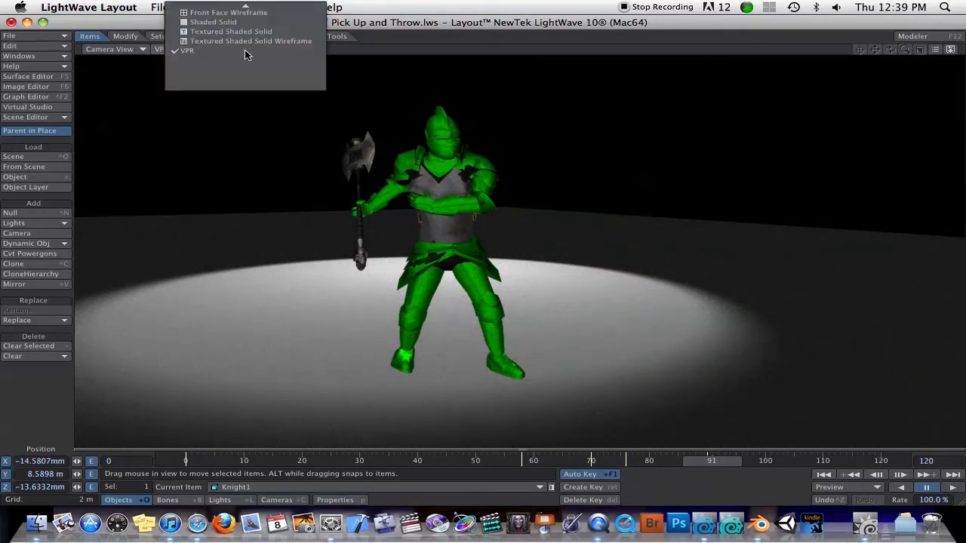
{"action": "left_click", "coordinate": [214, 21]}
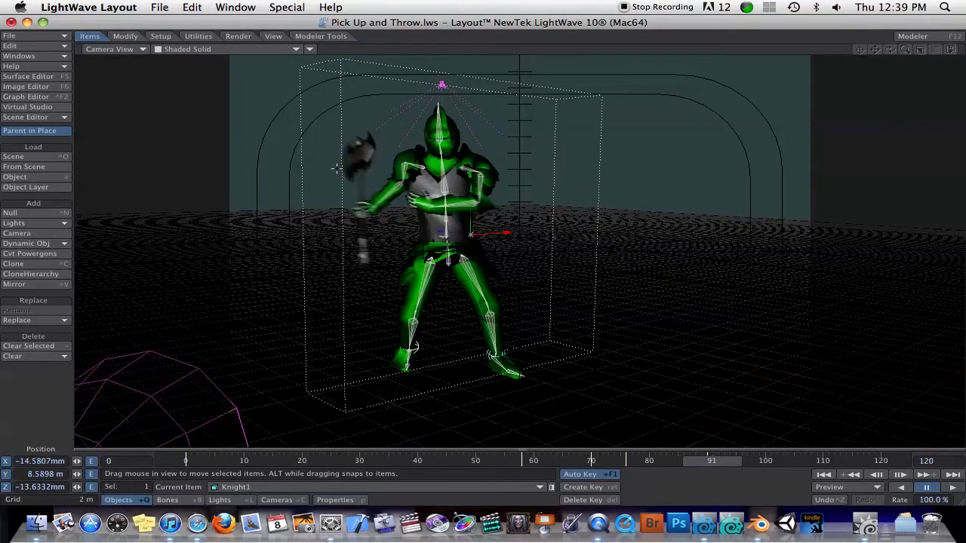
{"action": "mouse_move", "coordinate": [325, 184]}
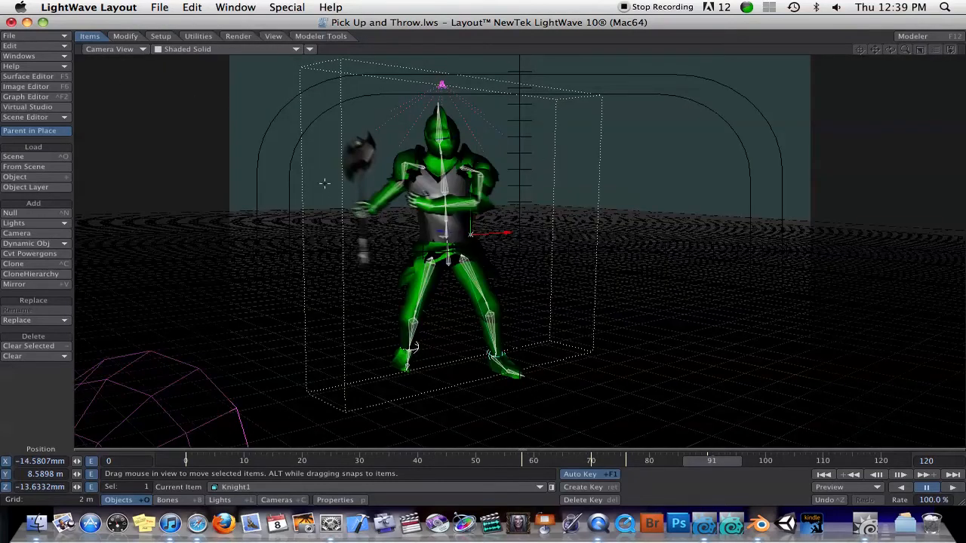
{"action": "mouse_move", "coordinate": [557, 172]}
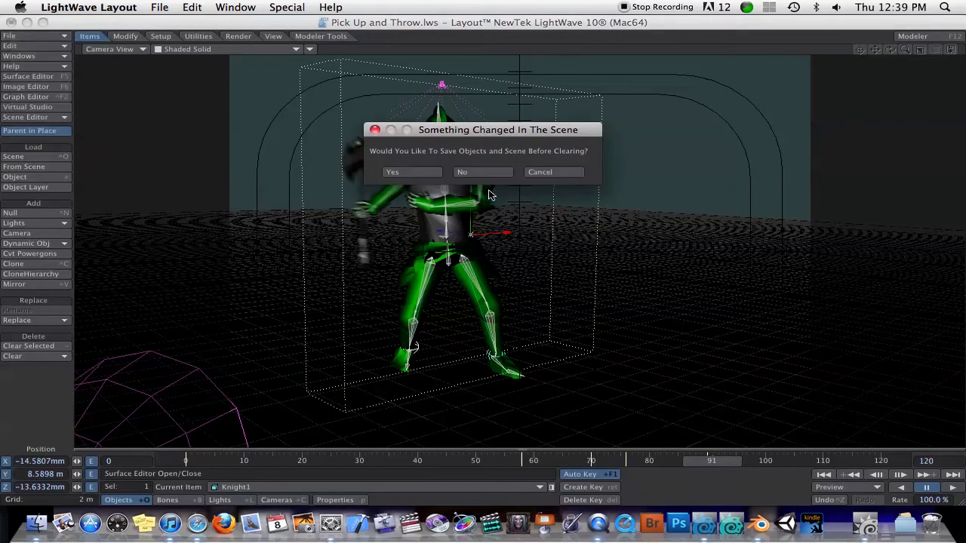
Step: Clear the scene without saving and load the LW 10 MDD Export Test.lwo box object
{"action": "left_click", "coordinate": [462, 172]}
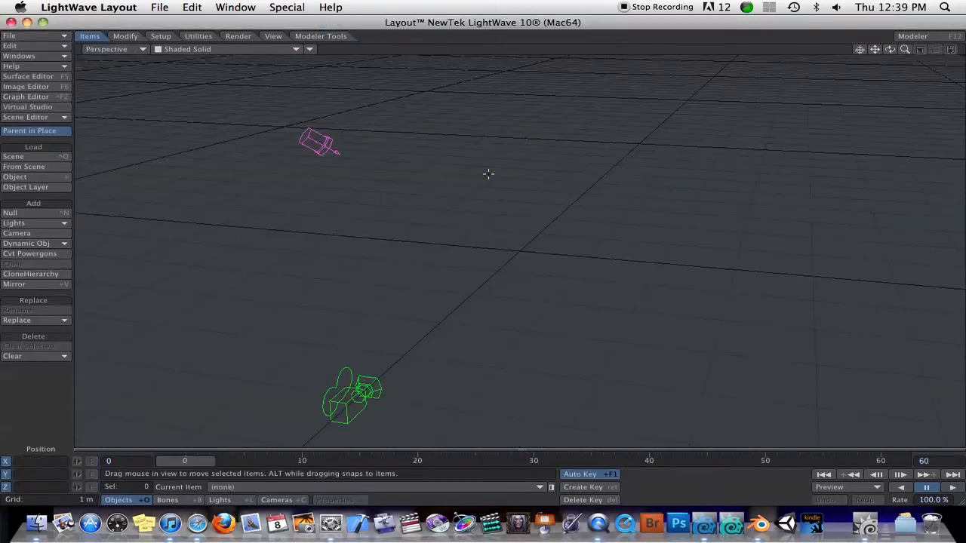
{"action": "left_click", "coordinate": [15, 177]}
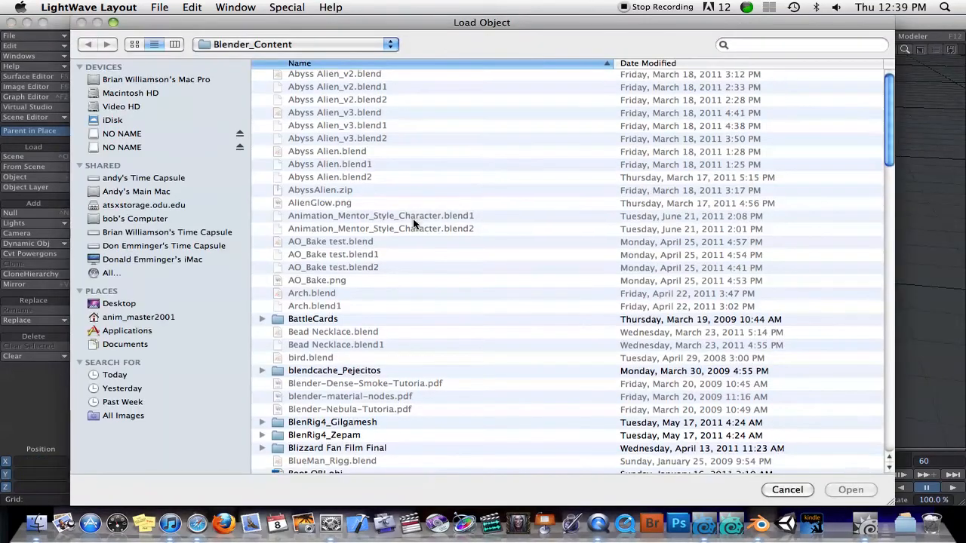
{"action": "scroll", "scroll_direction": "down", "scroll_amount": 3}
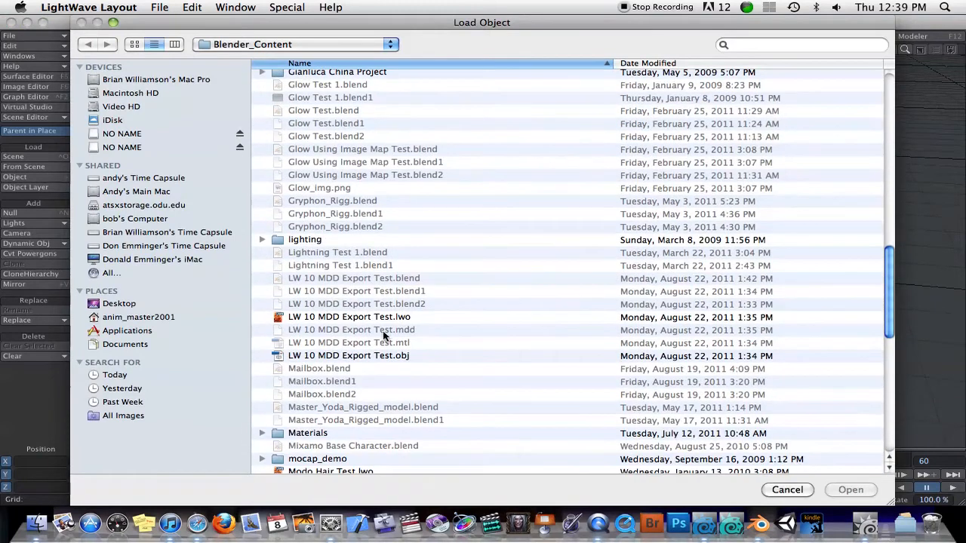
{"action": "left_click", "coordinate": [852, 489]}
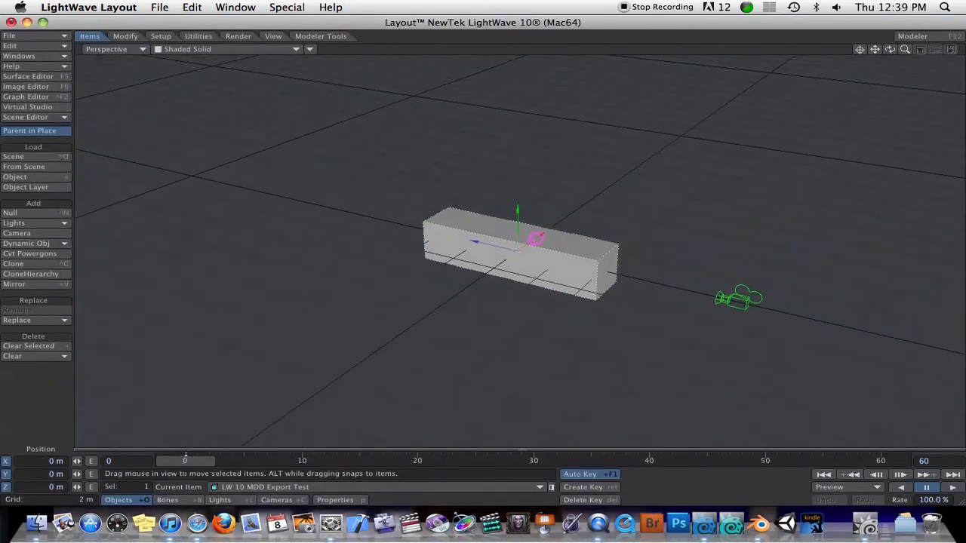
Step: Frame the box to the left and bring up its object properties with the displacement plugin list
{"action": "left_click_drag", "start_coordinate": [521, 242], "coordinate": [465, 245]}
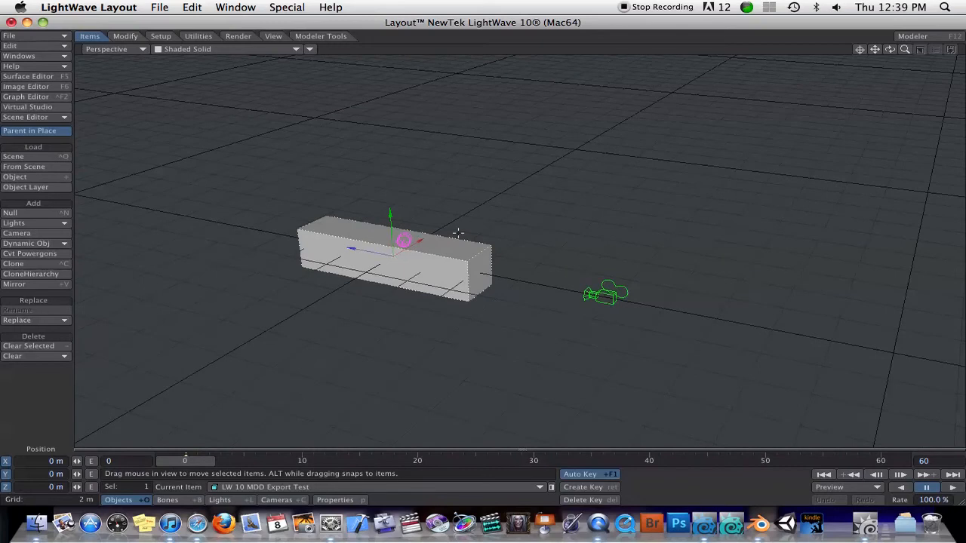
{"action": "mouse_move", "coordinate": [456, 232]}
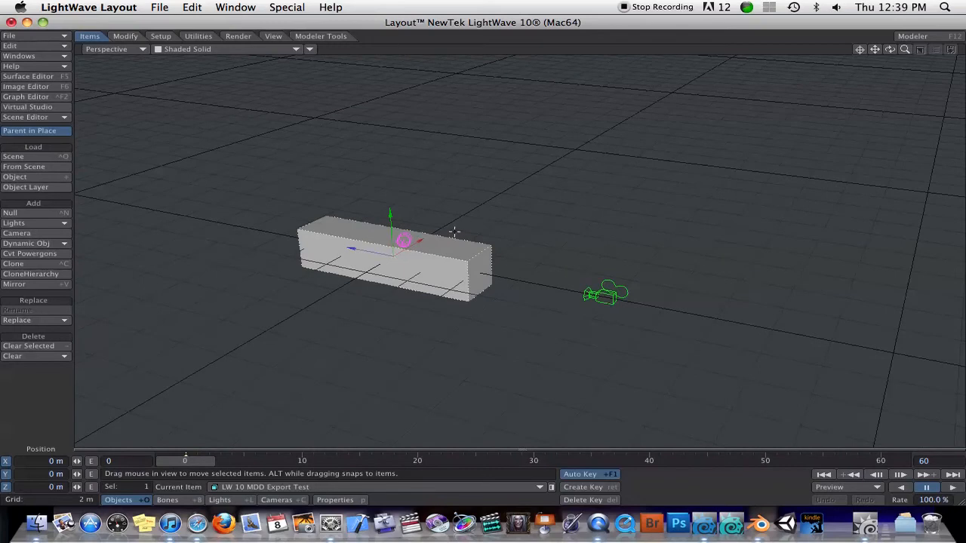
{"action": "left_click", "coordinate": [335, 500]}
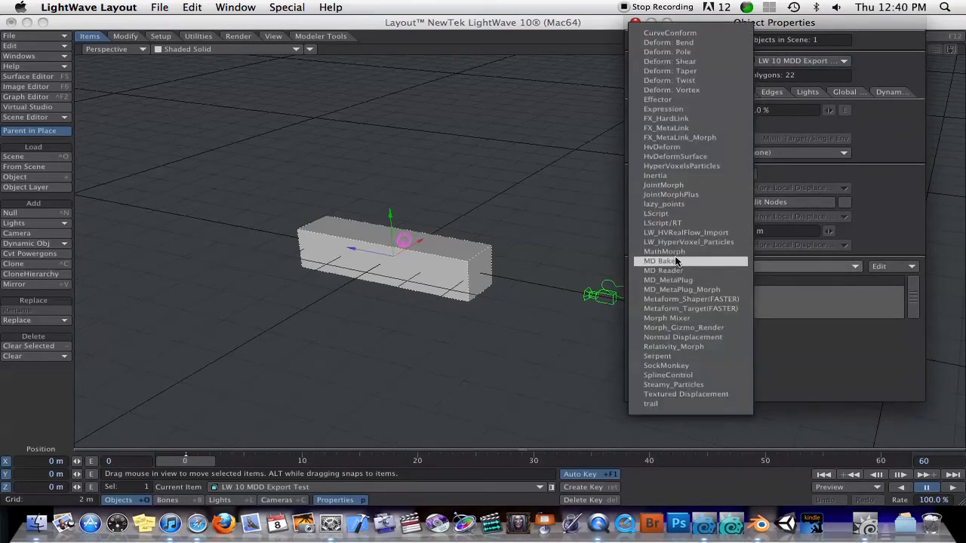
Step: Add an MD_Reader displacement from the MDD cache, bending the box, and reopen its settings
{"action": "left_click", "coordinate": [664, 271]}
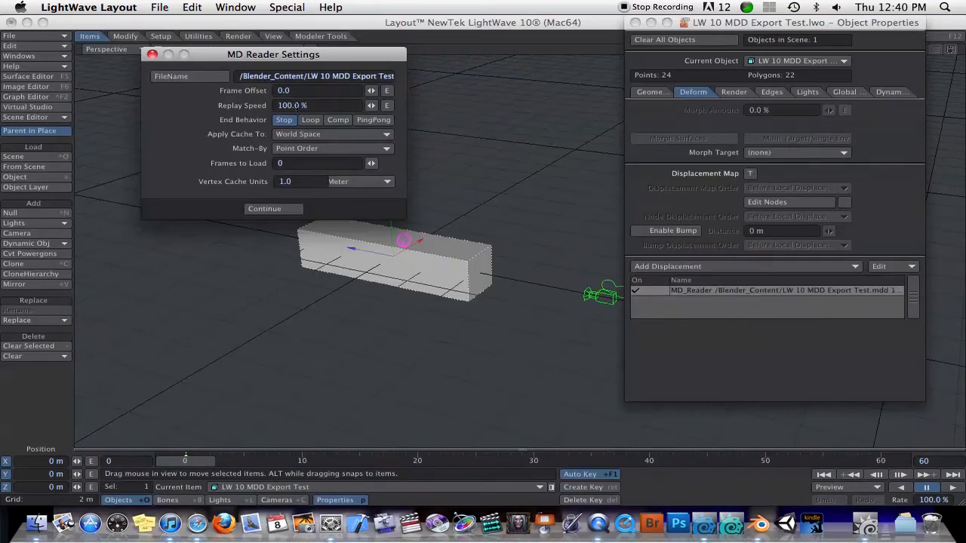
{"action": "left_click", "coordinate": [264, 209]}
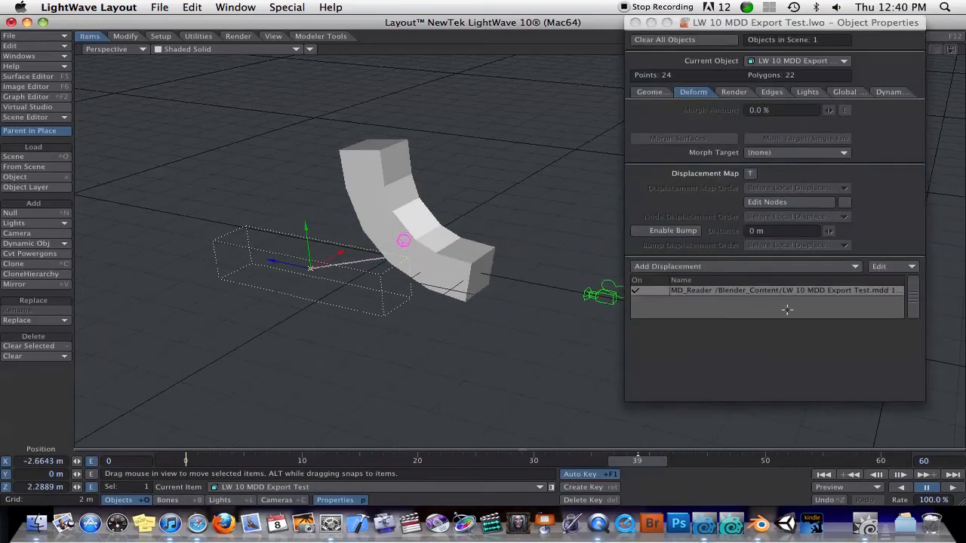
{"action": "double_click", "coordinate": [785, 290]}
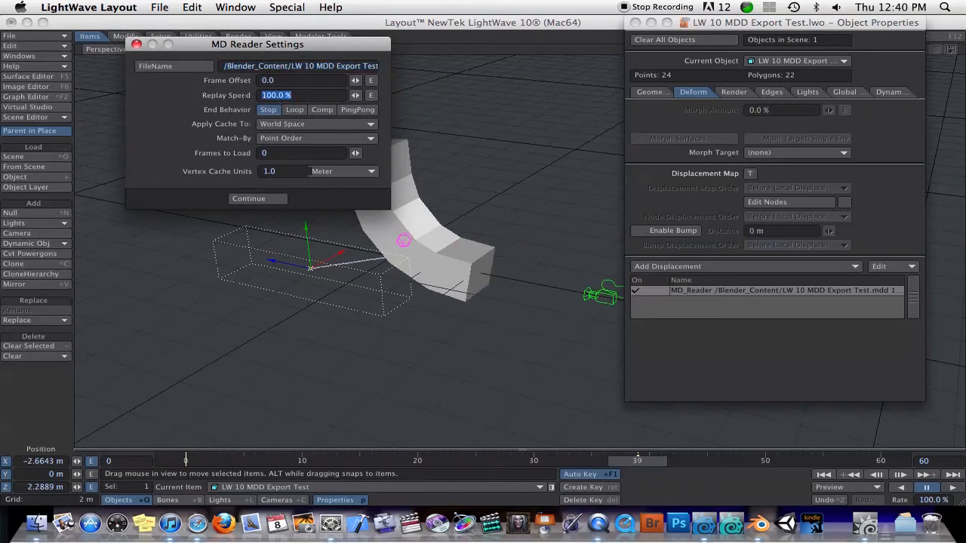
Step: Set MD Reader replay speed to 200% in Object Space and scrub frames to preview the bend
{"action": "type", "text": "200.0 %"}
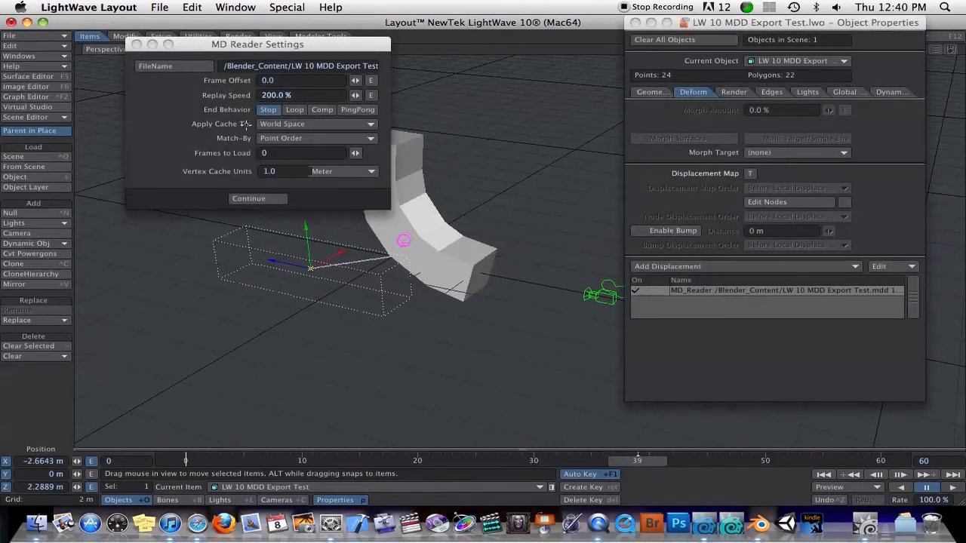
{"action": "left_click", "coordinate": [315, 124]}
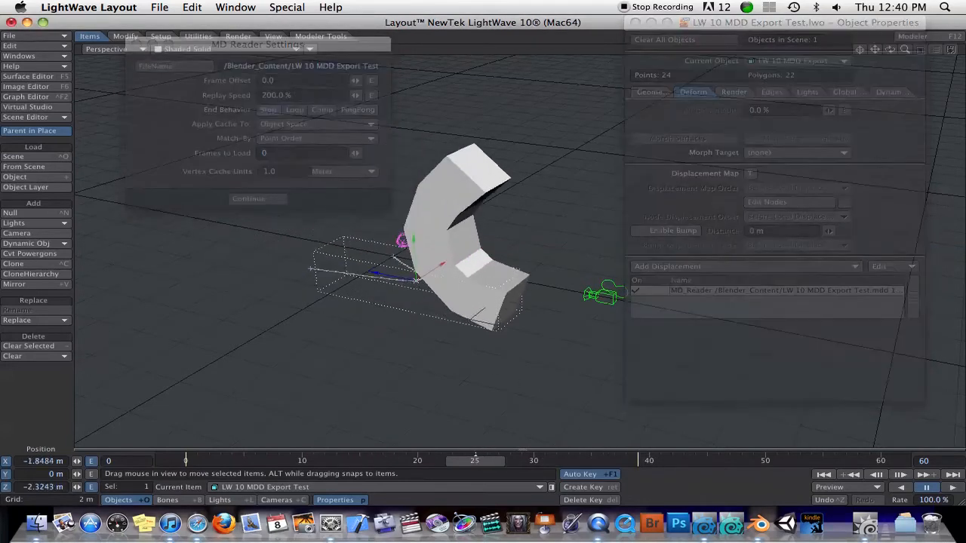
{"action": "left_click_drag", "start_coordinate": [474, 460], "coordinate": [254, 461]}
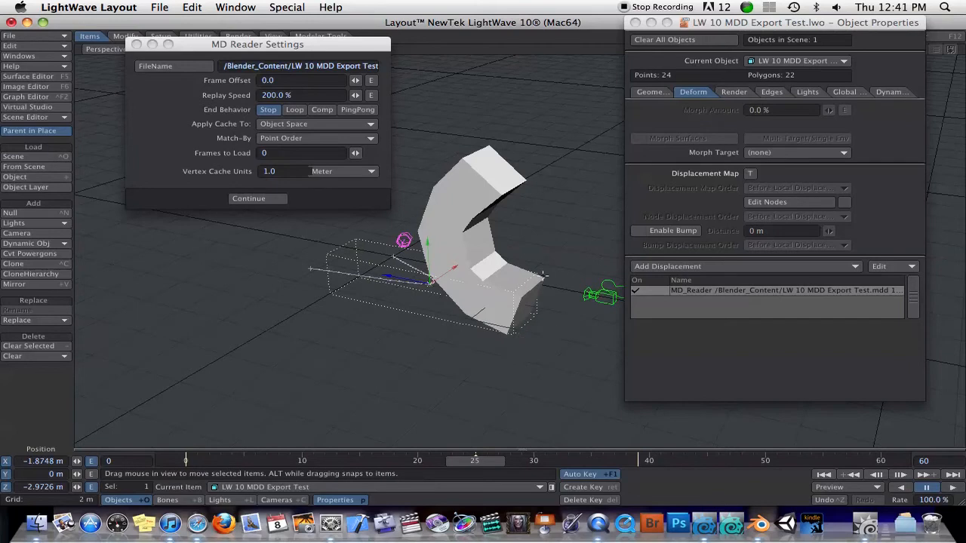
{"action": "mouse_move", "coordinate": [432, 175]}
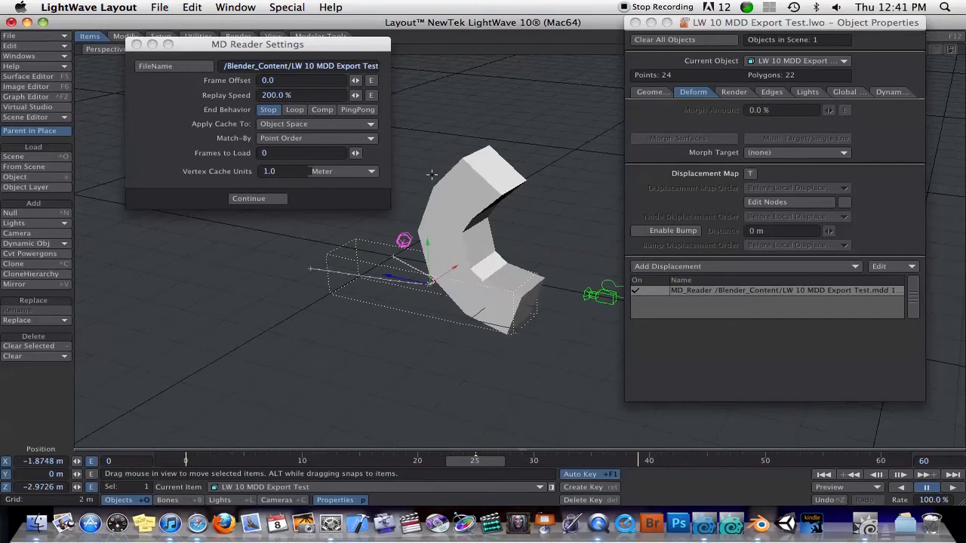
Step: Set the cache End Behavior to PingPong with a value of 100
{"action": "left_click", "coordinate": [323, 109]}
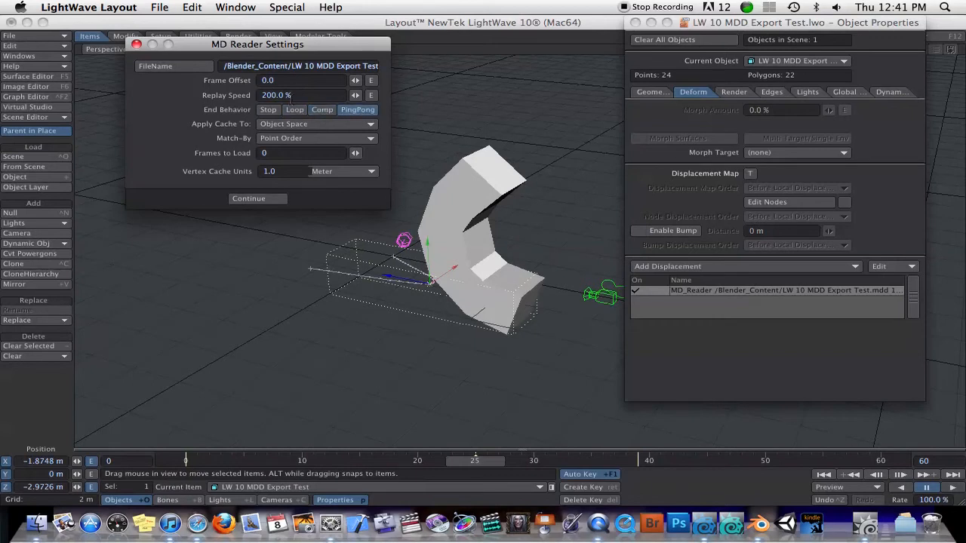
{"action": "type", "text": "100"}
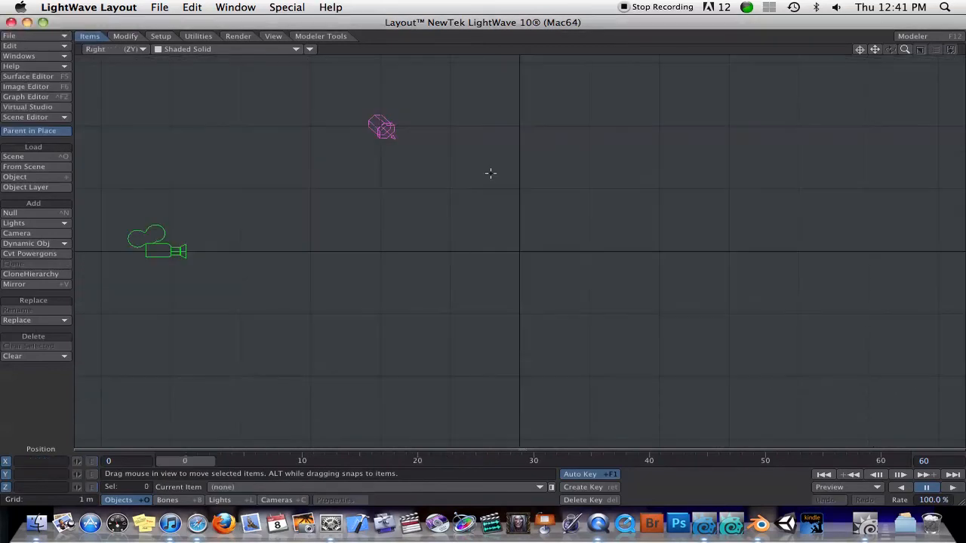
Step: Switch the cleared scene's viewport from Right view to Perspective
{"action": "left_click", "coordinate": [113, 49]}
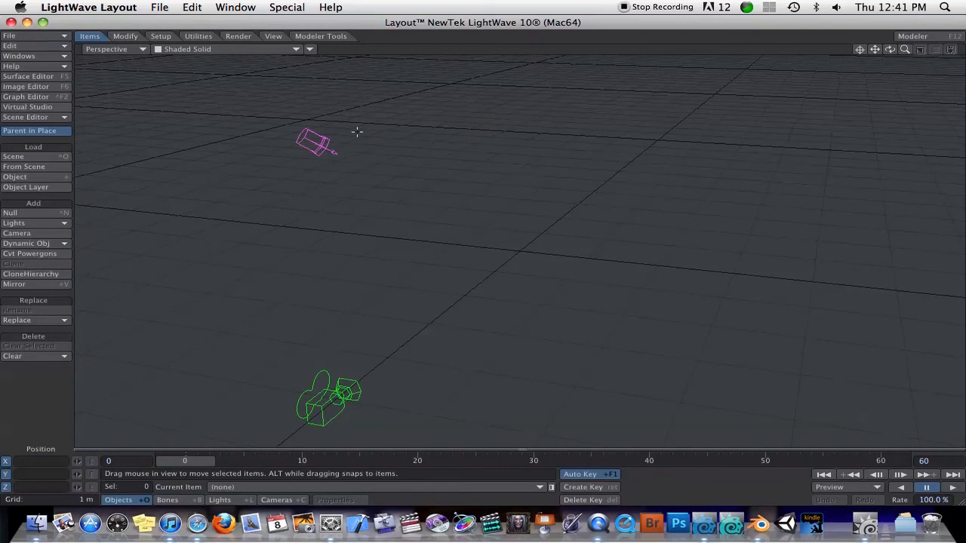
{"action": "mouse_move", "coordinate": [396, 175]}
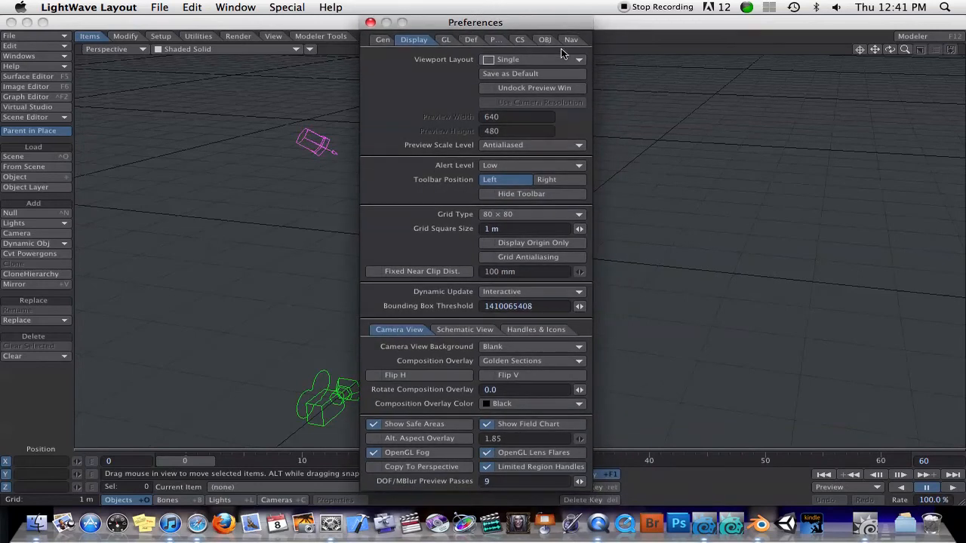
Step: Show the 3Dconnexion navigation page of Preferences via the Display and Nav tabs
{"action": "left_click", "coordinate": [383, 40]}
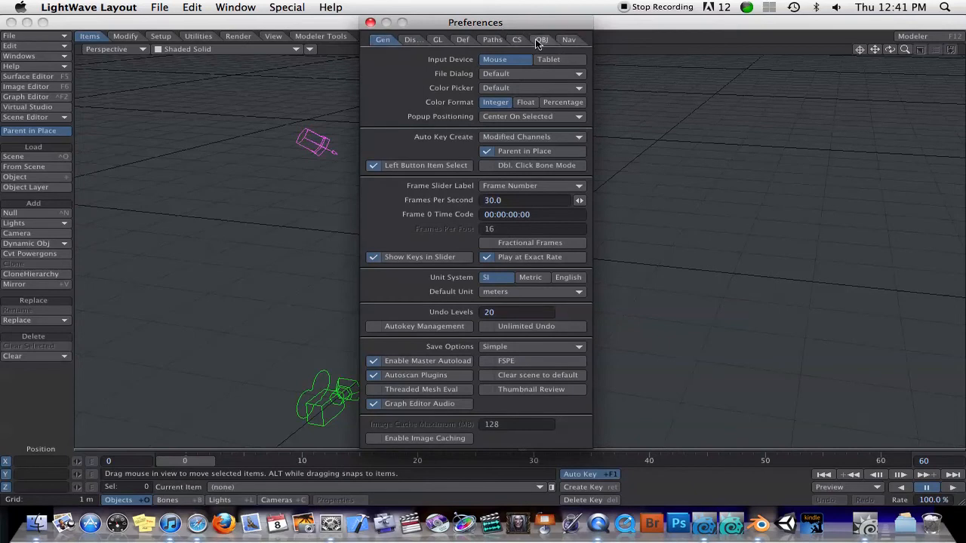
{"action": "left_click", "coordinate": [568, 40]}
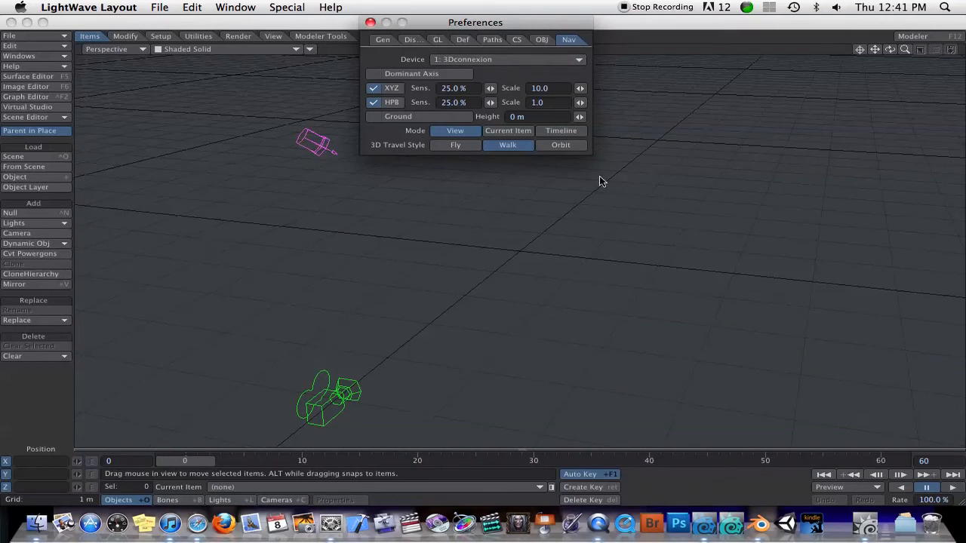
{"action": "mouse_move", "coordinate": [501, 237]}
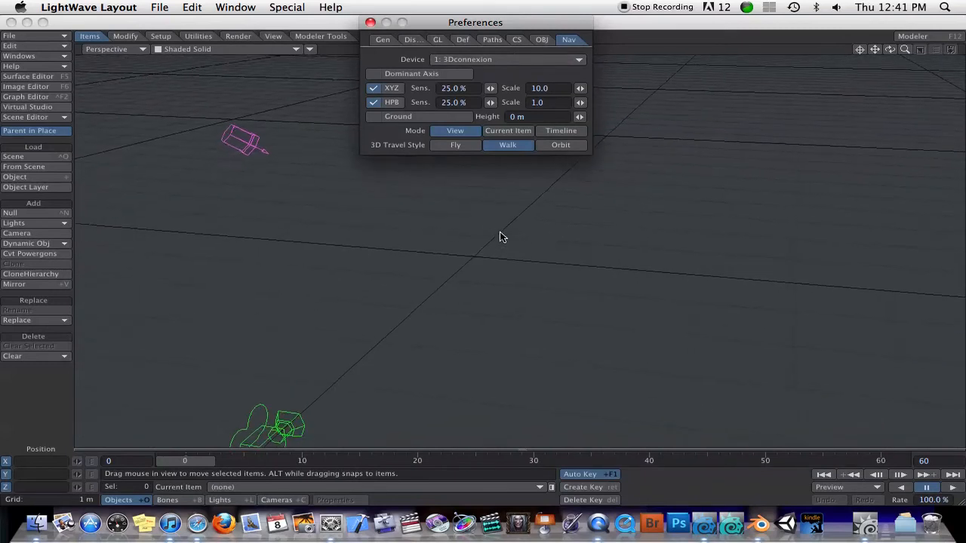
Step: Try Fly and Orbit travel styles and the Current Item / View navigation modes
{"action": "left_click", "coordinate": [455, 145]}
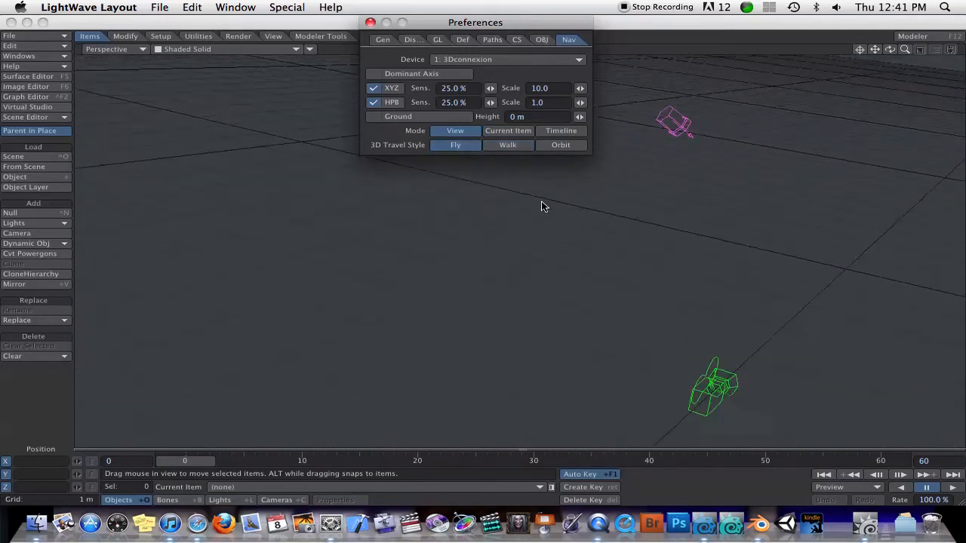
{"action": "left_click", "coordinate": [562, 145]}
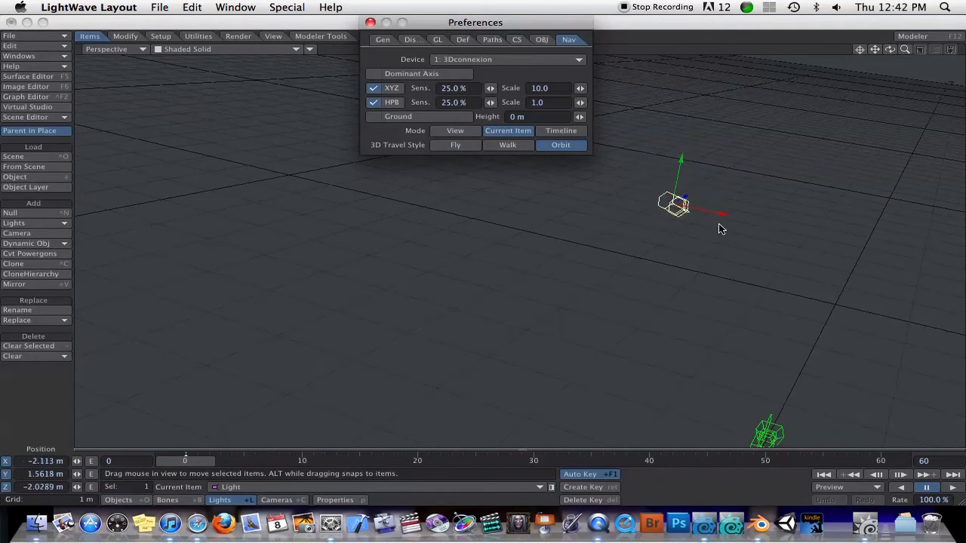
{"action": "left_click", "coordinate": [456, 130]}
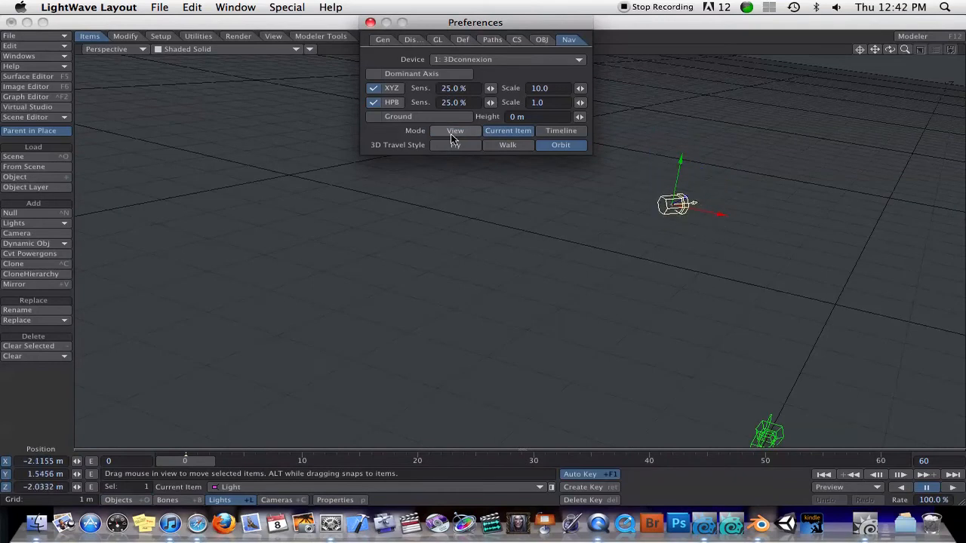
{"action": "left_click", "coordinate": [370, 22]}
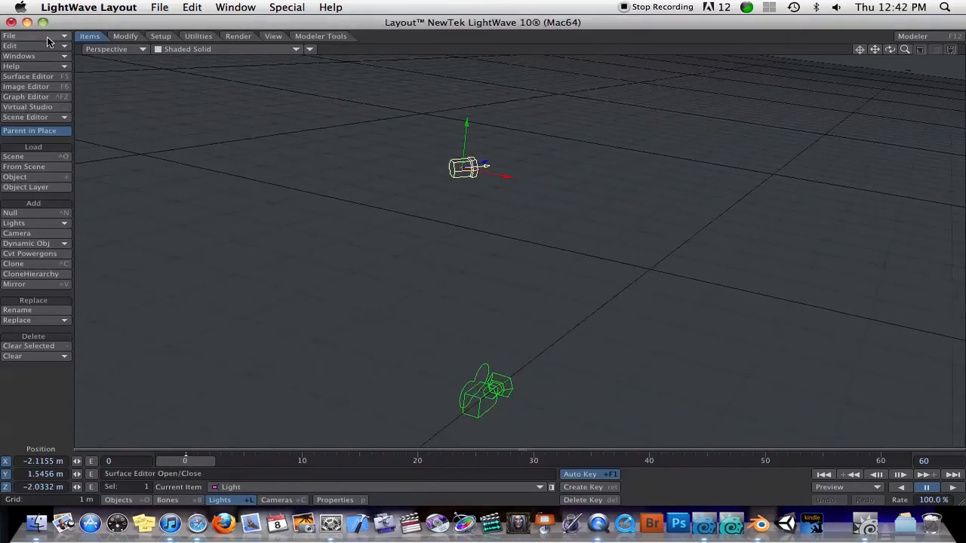
Step: Start Load Items From Scene from the File menu
{"action": "left_click", "coordinate": [9, 36]}
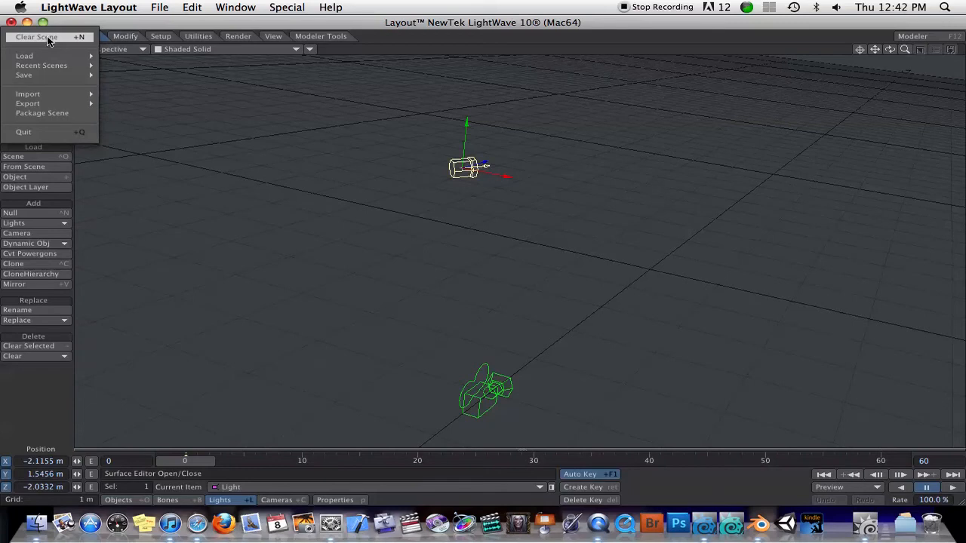
{"action": "mouse_move", "coordinate": [24, 56]}
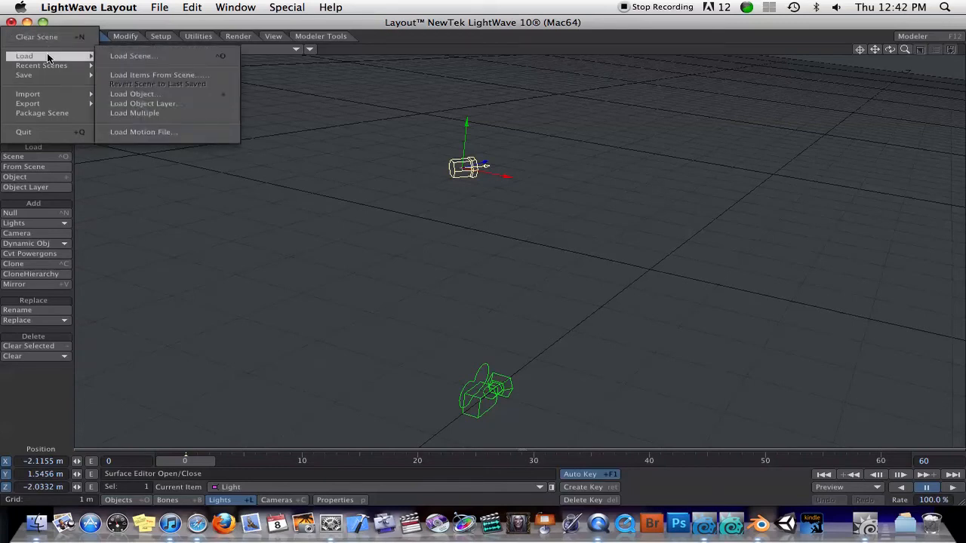
{"action": "left_click", "coordinate": [158, 74]}
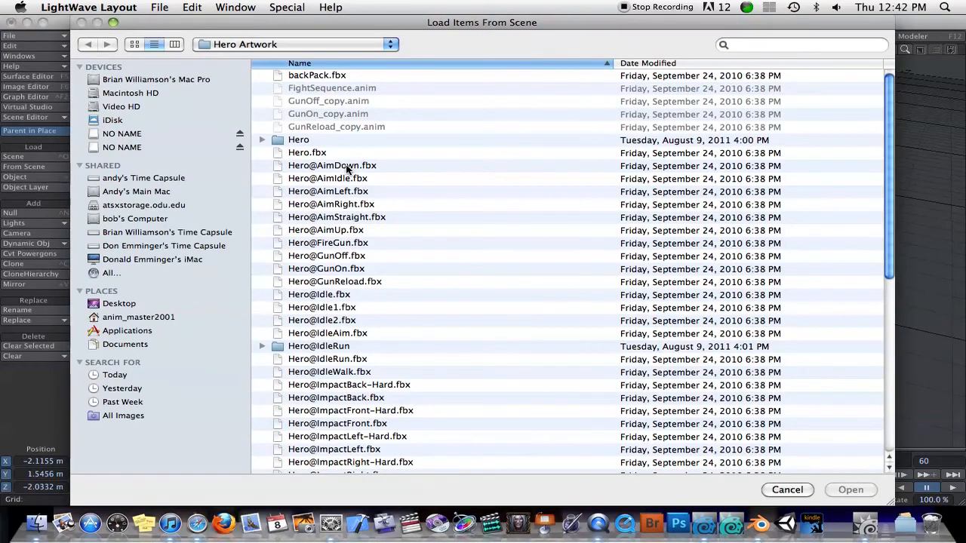
{"action": "mouse_move", "coordinate": [316, 181]}
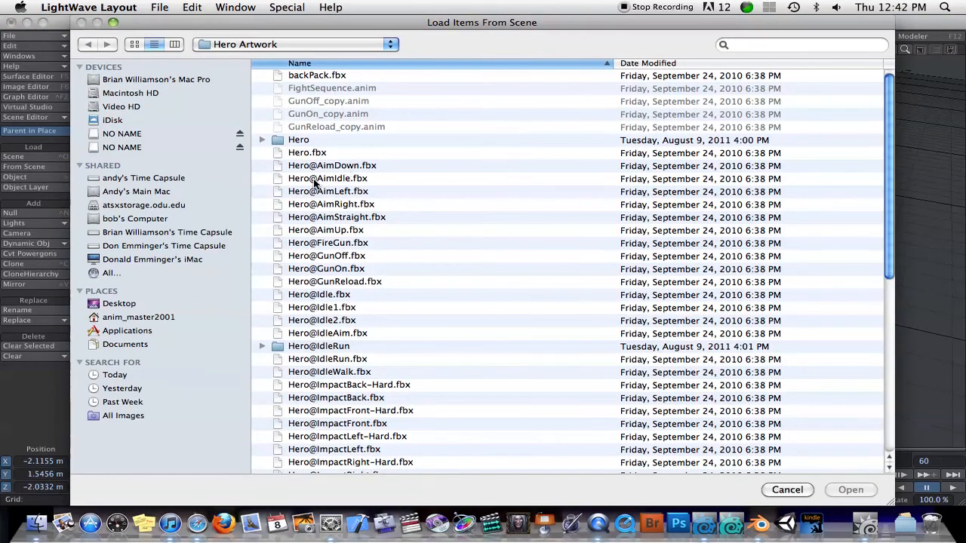
{"action": "mouse_move", "coordinate": [368, 313]}
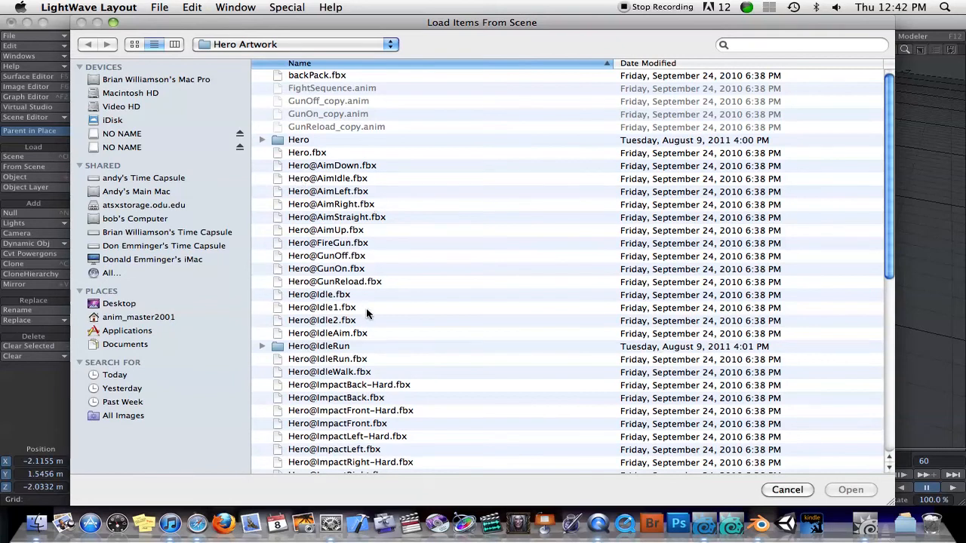
{"action": "mouse_move", "coordinate": [292, 361]}
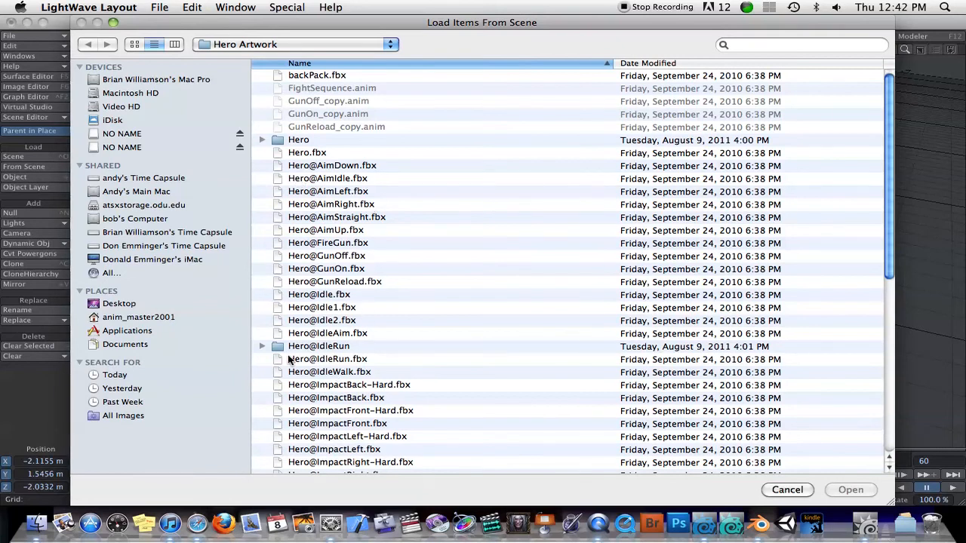
{"action": "left_click", "coordinate": [326, 359]}
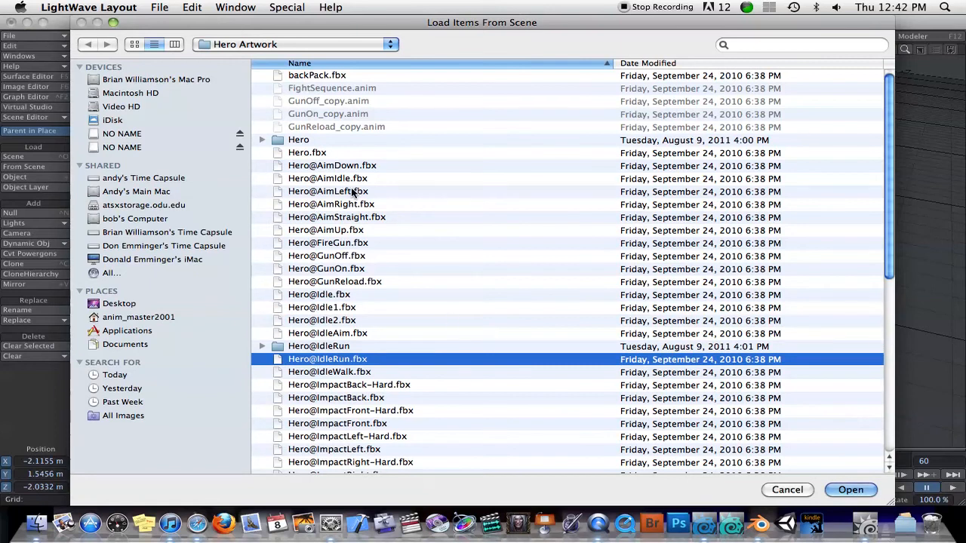
{"action": "mouse_move", "coordinate": [298, 302]}
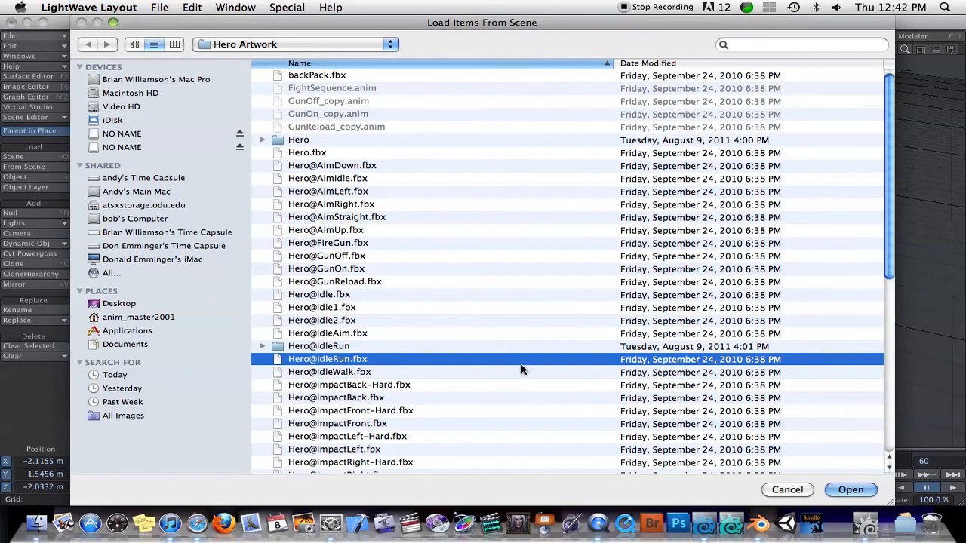
{"action": "mouse_move", "coordinate": [369, 252]}
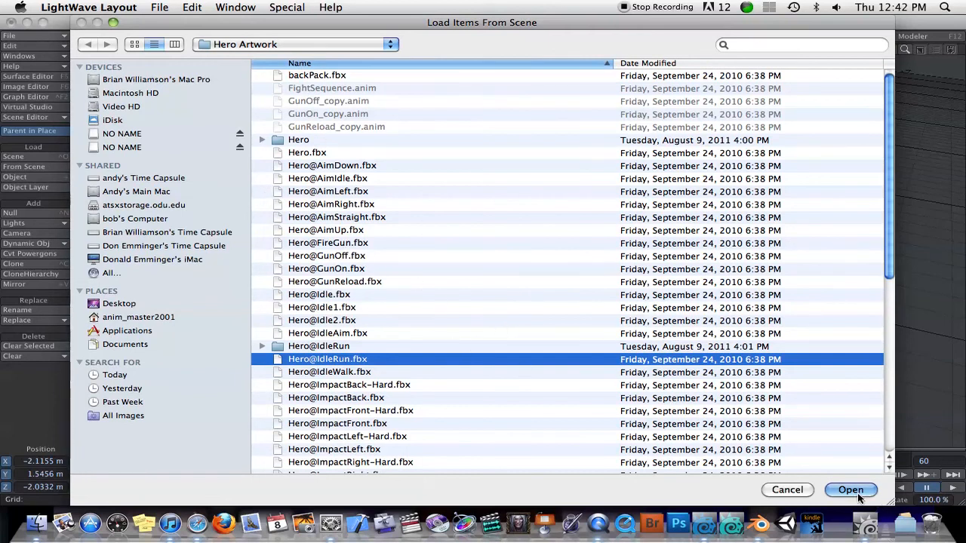
{"action": "left_click", "coordinate": [851, 489]}
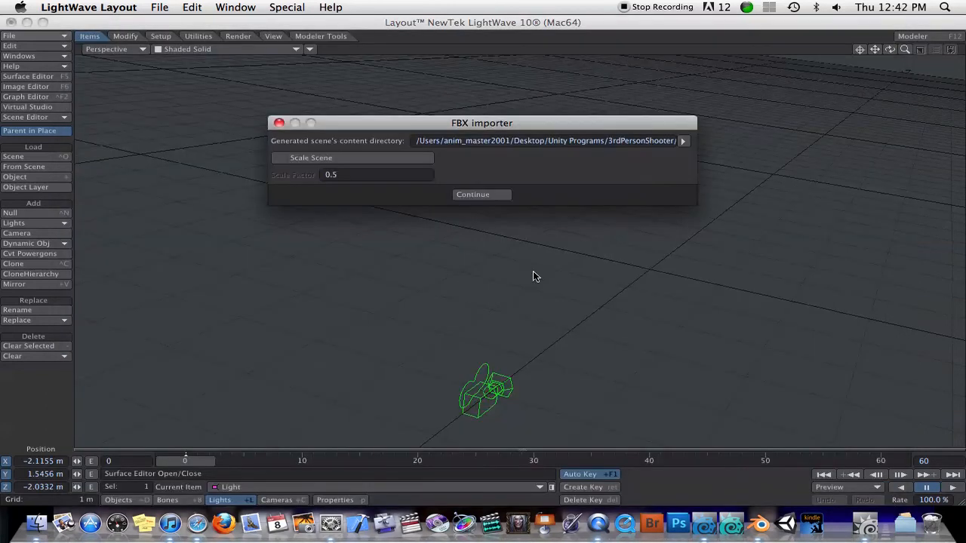
{"action": "left_click", "coordinate": [472, 194]}
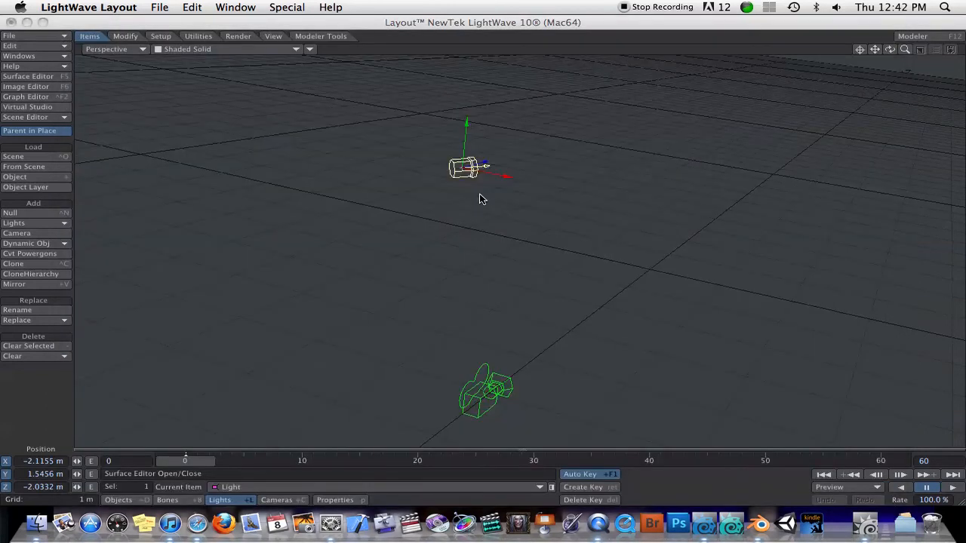
Step: Load the checked Hero, Reference and bone stand-in objects into the scene
{"action": "left_click", "coordinate": [24, 166]}
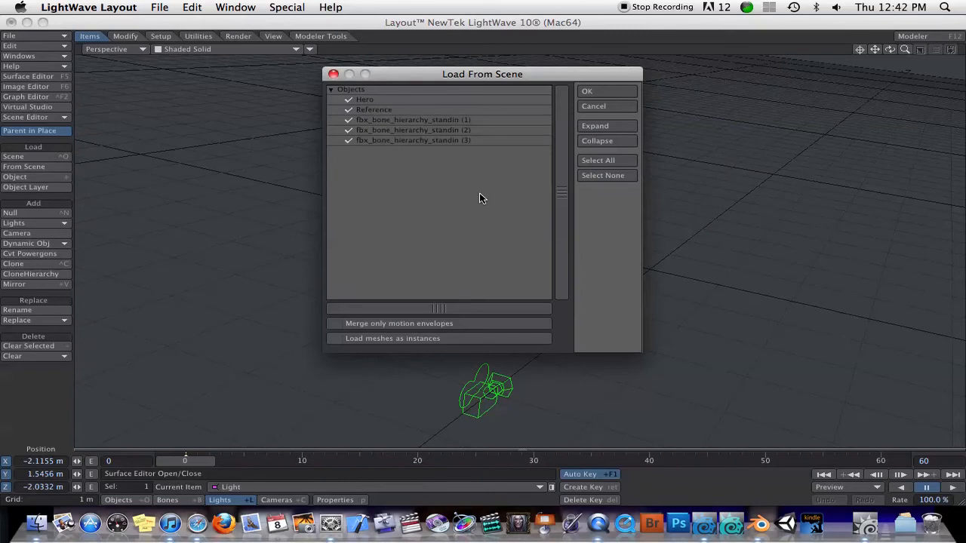
{"action": "left_click_drag", "start_coordinate": [483, 74], "coordinate": [424, 67]}
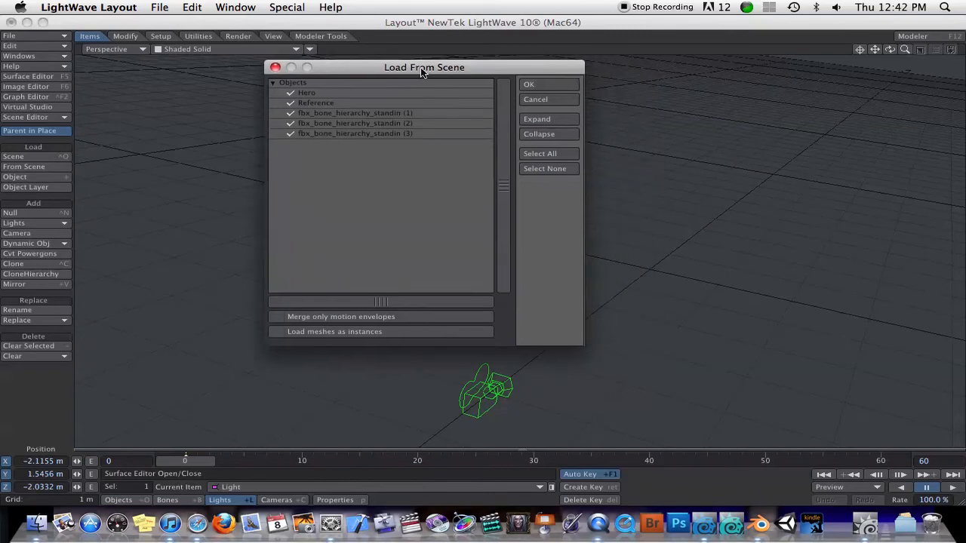
{"action": "mouse_move", "coordinate": [181, 105]}
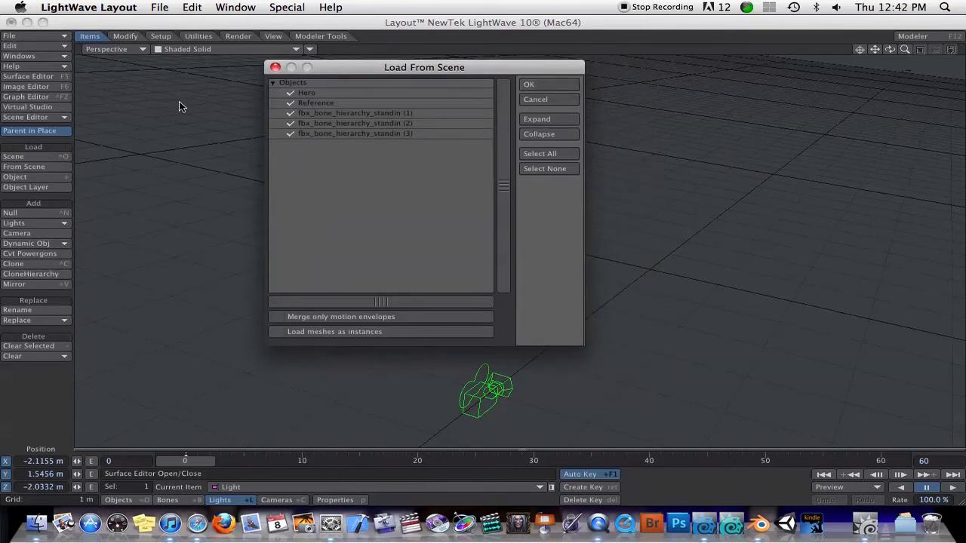
{"action": "left_click_drag", "start_coordinate": [424, 67], "coordinate": [350, 62]}
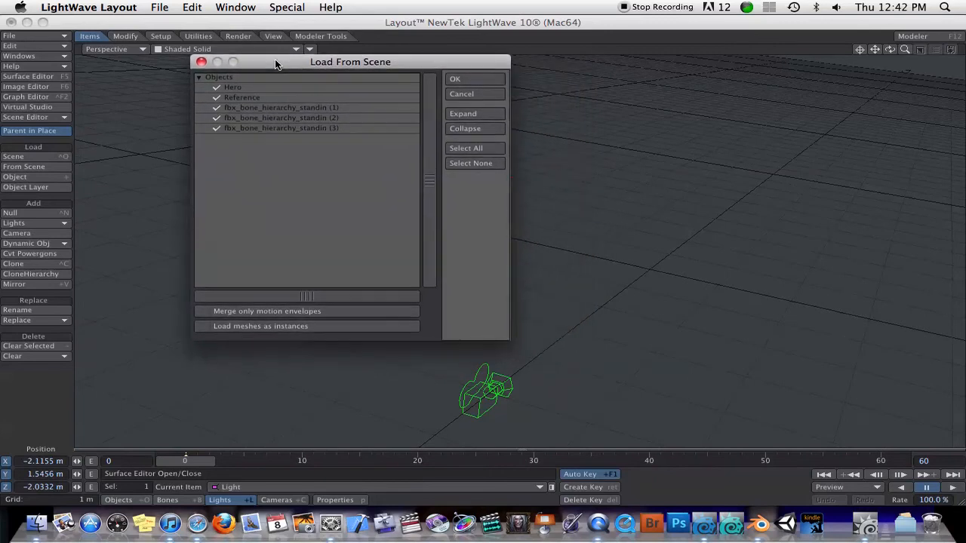
{"action": "left_click_drag", "start_coordinate": [350, 61], "coordinate": [362, 23]}
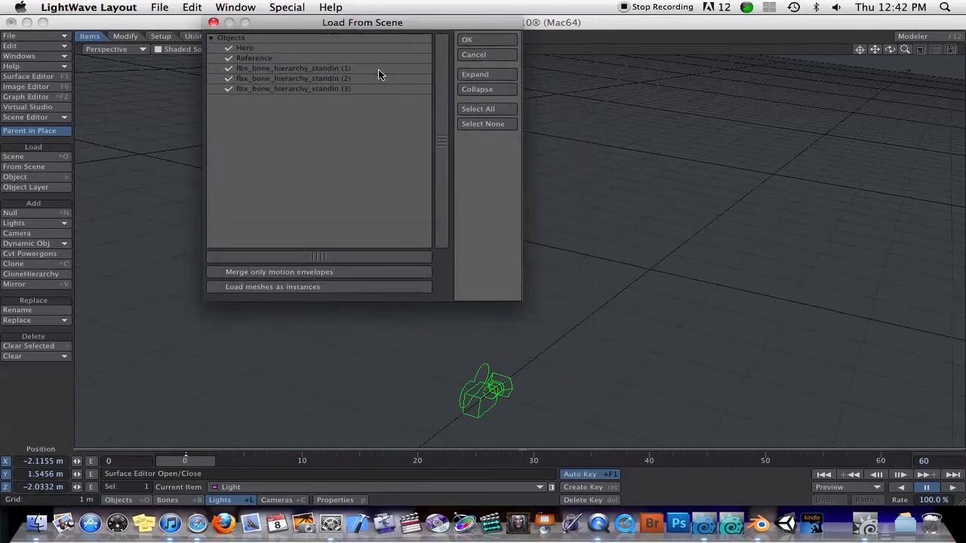
{"action": "mouse_move", "coordinate": [377, 75]}
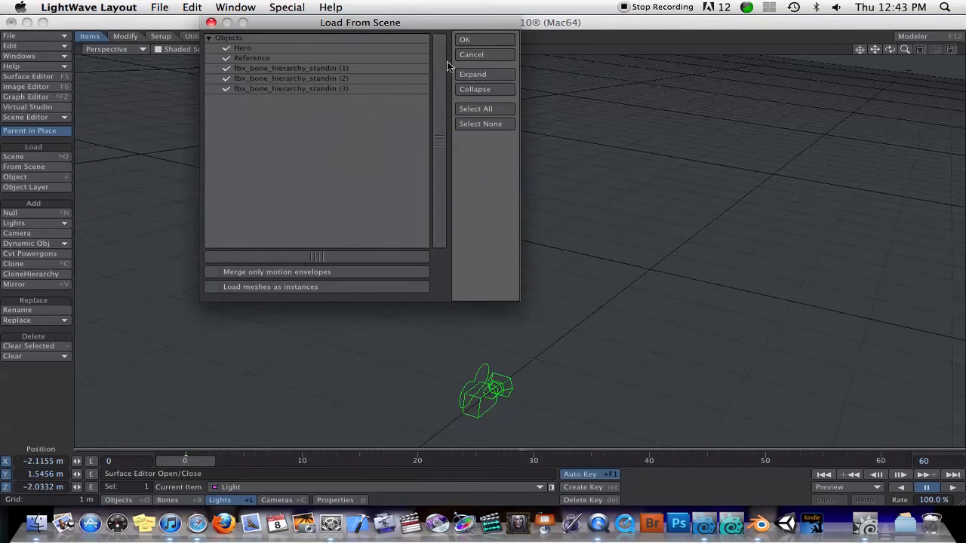
{"action": "mouse_move", "coordinate": [285, 171]}
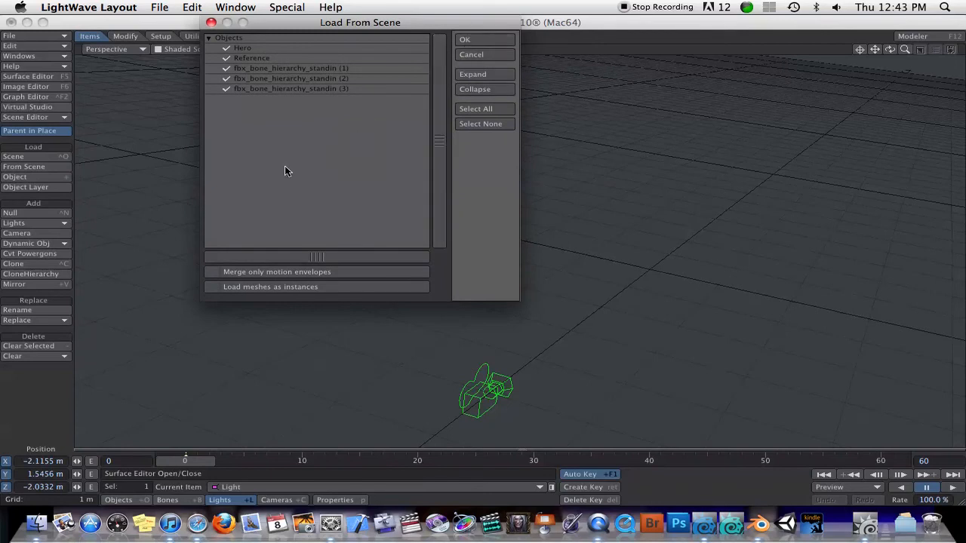
{"action": "left_click", "coordinate": [465, 40]}
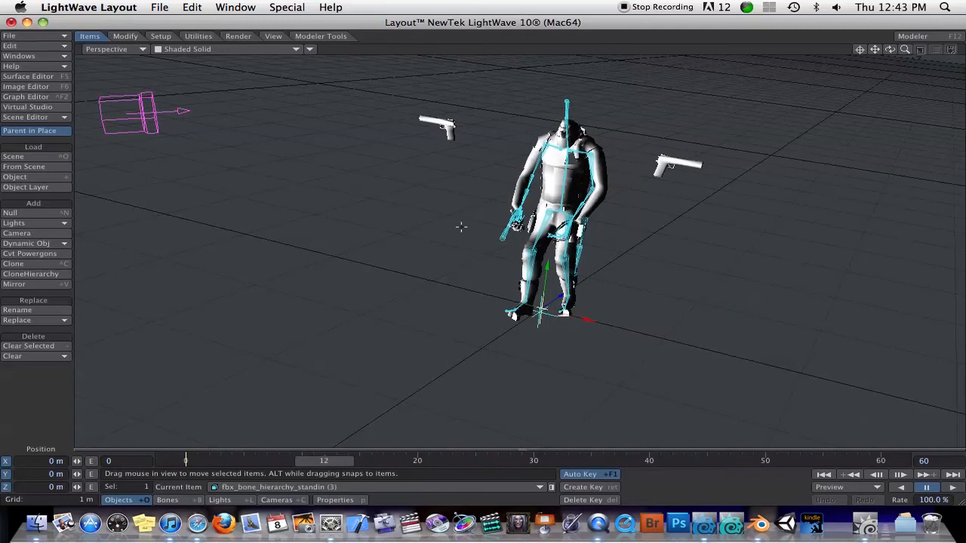
{"action": "mouse_move", "coordinate": [542, 117]}
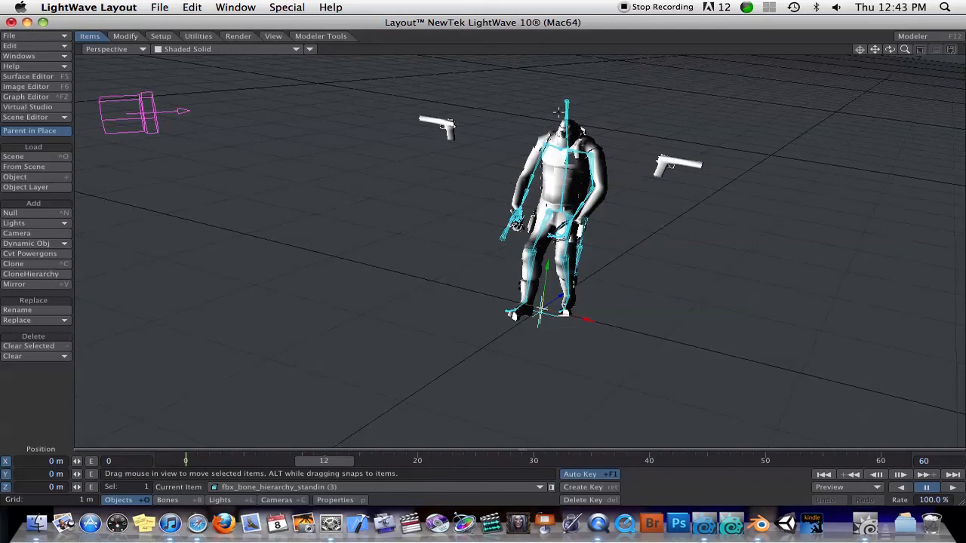
{"action": "mouse_move", "coordinate": [578, 184]}
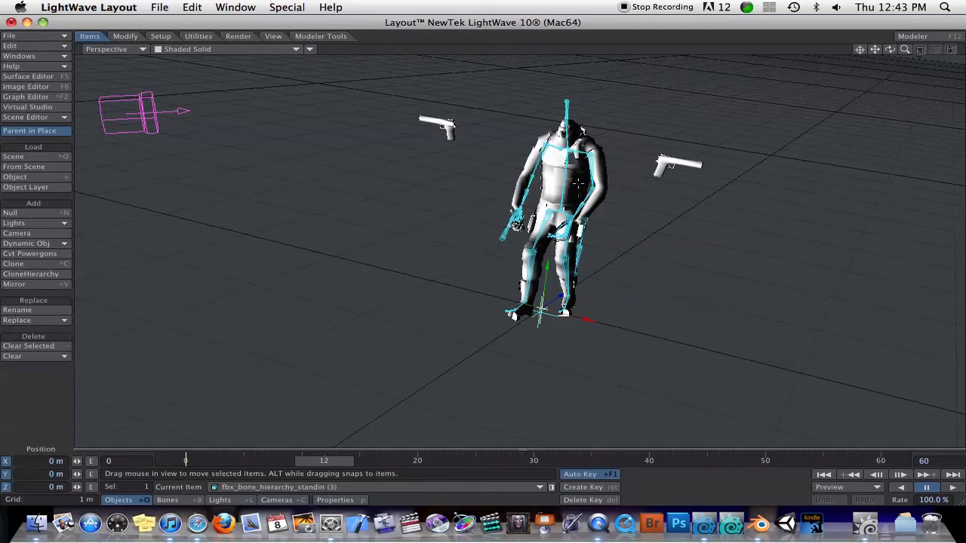
{"action": "mouse_move", "coordinate": [616, 178]}
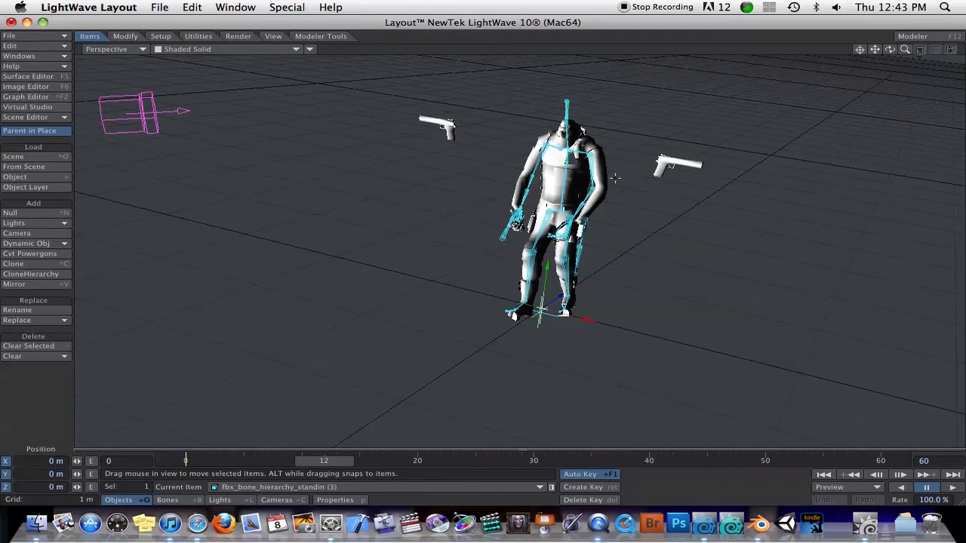
{"action": "mouse_move", "coordinate": [574, 199]}
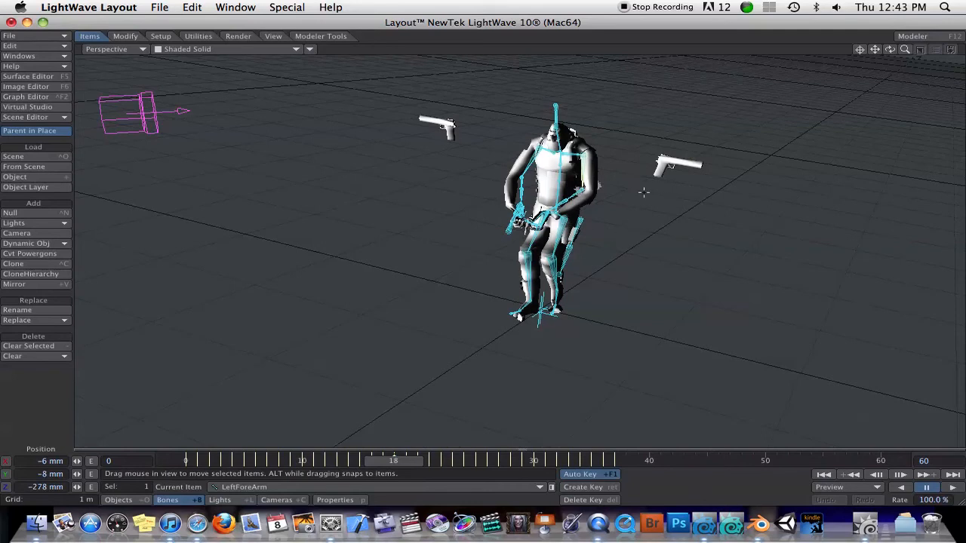
{"action": "mouse_move", "coordinate": [556, 243]}
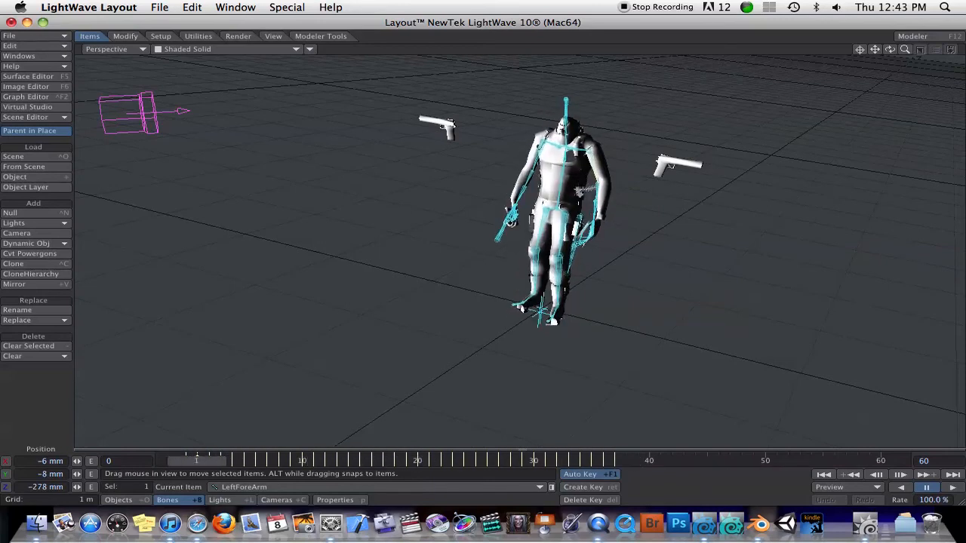
Step: Swing the LeftForeArm bone in the viewport and settle it back near rest
{"action": "left_click_drag", "start_coordinate": [196, 460], "coordinate": [441, 460]}
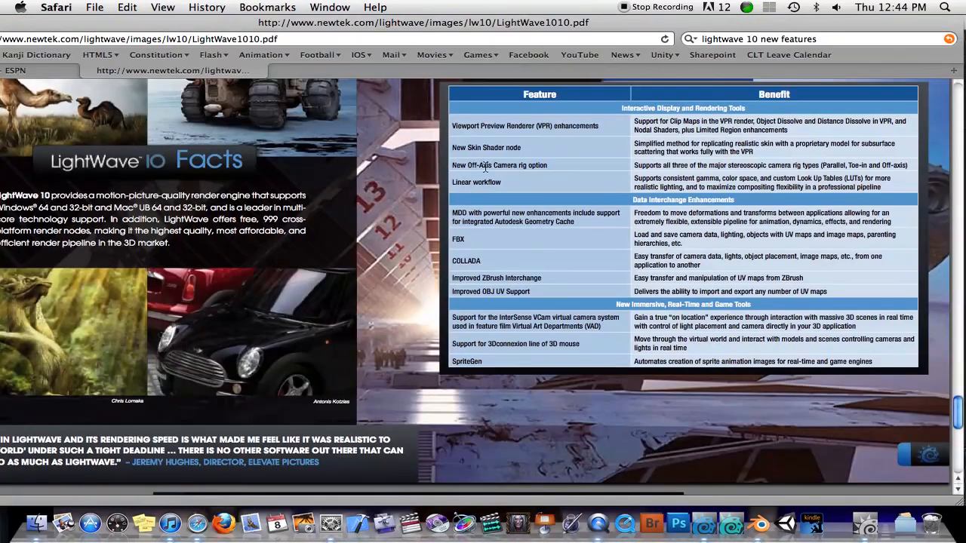
Step: Scroll the LightWave 10 facts PDF to the Data Interchange rows (FBX, COLLADA)
{"action": "scroll", "scroll_direction": "down", "scroll_amount": 3}
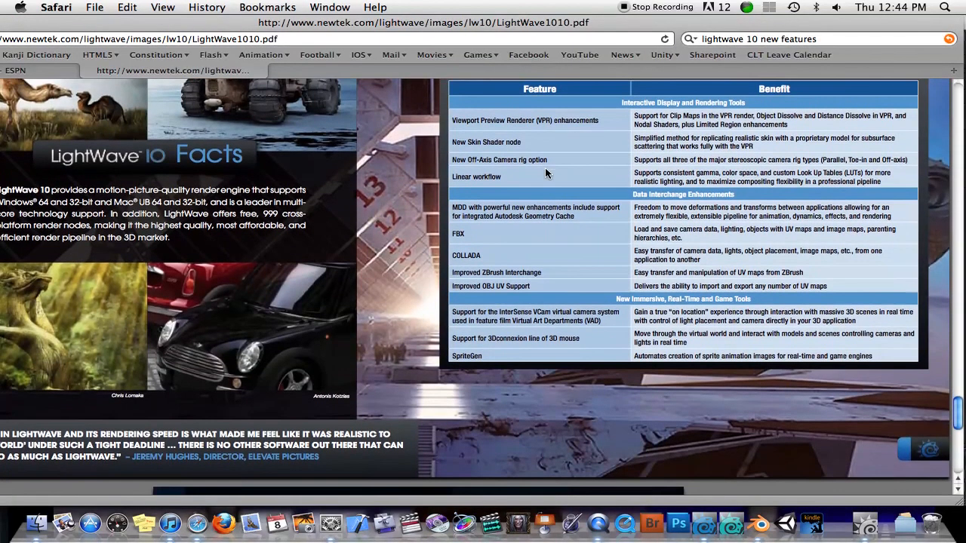
{"action": "scroll", "scroll_direction": "down", "scroll_amount": 3}
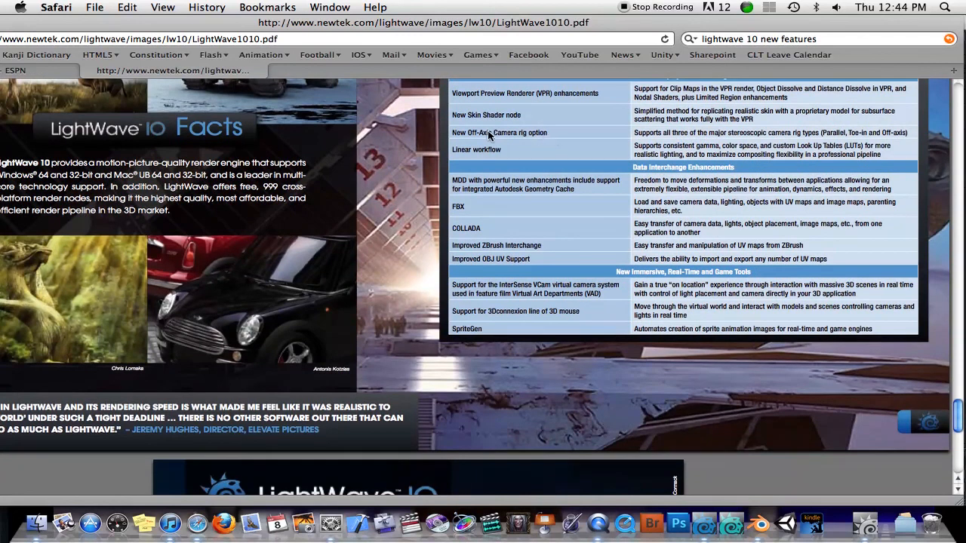
{"action": "scroll", "scroll_direction": "down", "scroll_amount": 3}
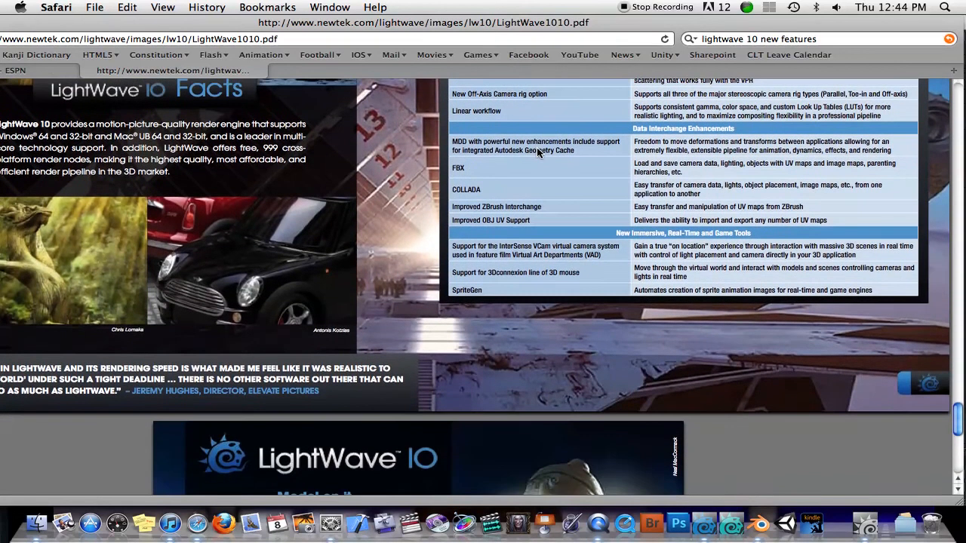
{"action": "scroll", "scroll_direction": "down", "scroll_amount": 3}
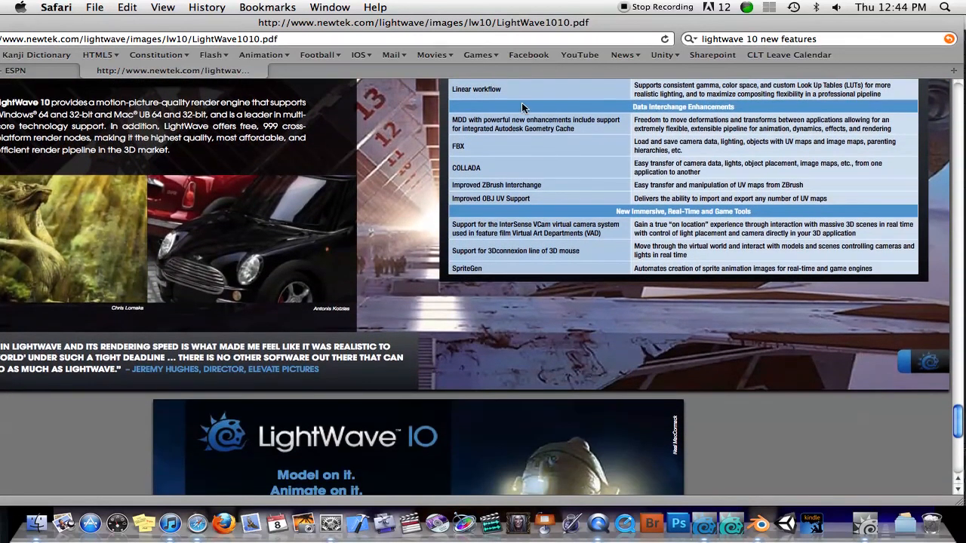
{"action": "mouse_move", "coordinate": [649, 220]}
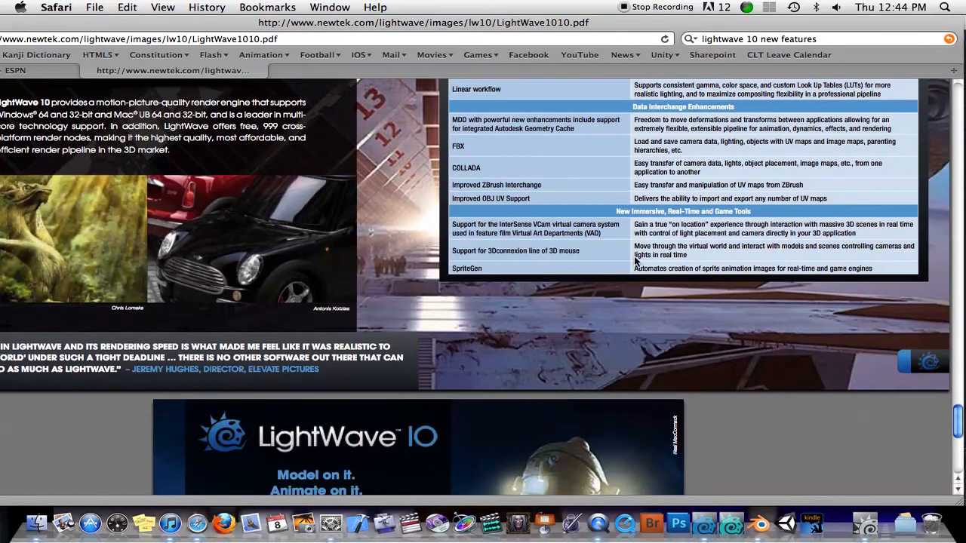
{"action": "mouse_move", "coordinate": [626, 208]}
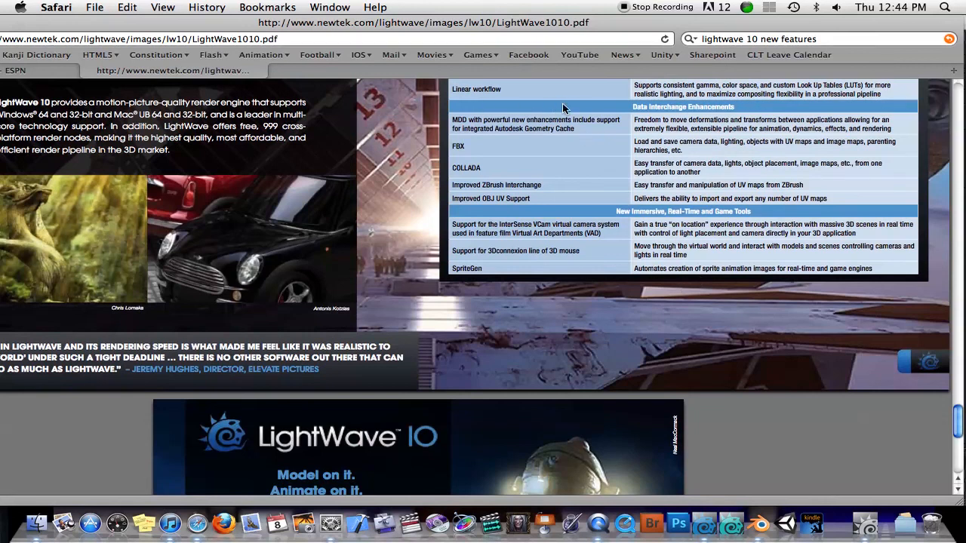
{"action": "mouse_move", "coordinate": [531, 134]}
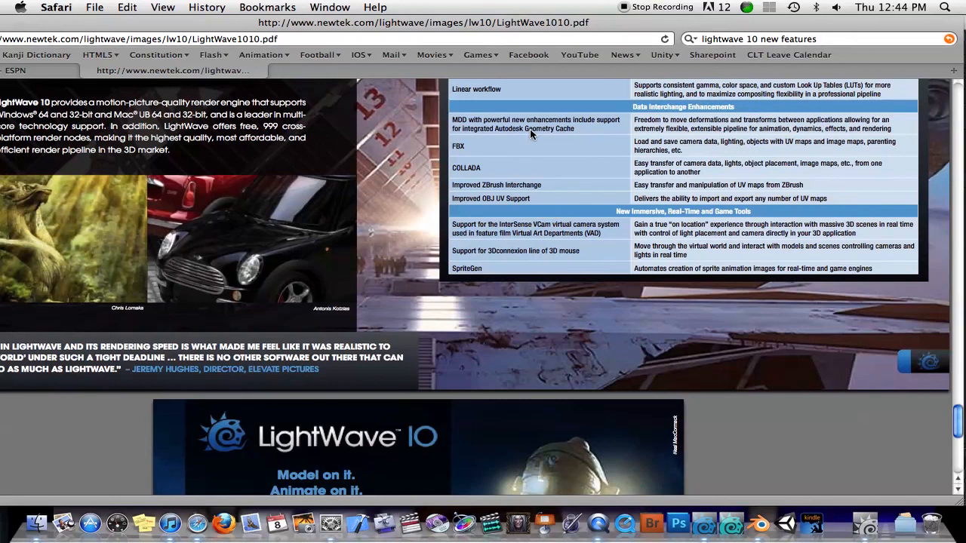
{"action": "mouse_move", "coordinate": [558, 104]}
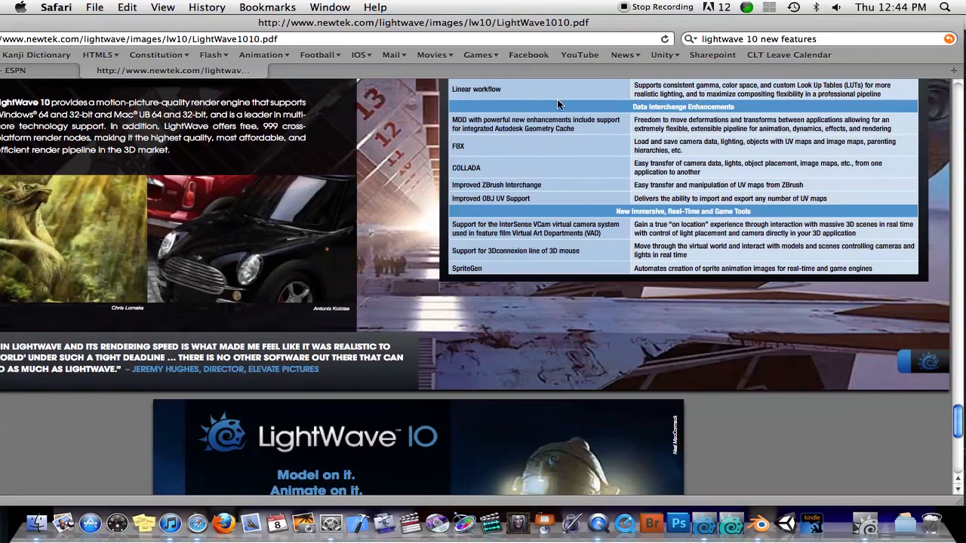
{"action": "mouse_move", "coordinate": [822, 110]}
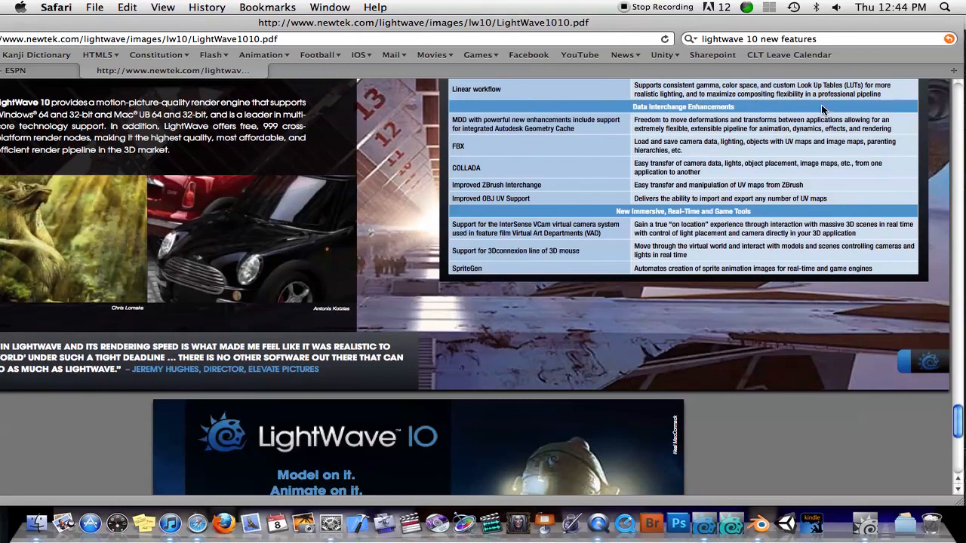
{"action": "mouse_move", "coordinate": [631, 163]}
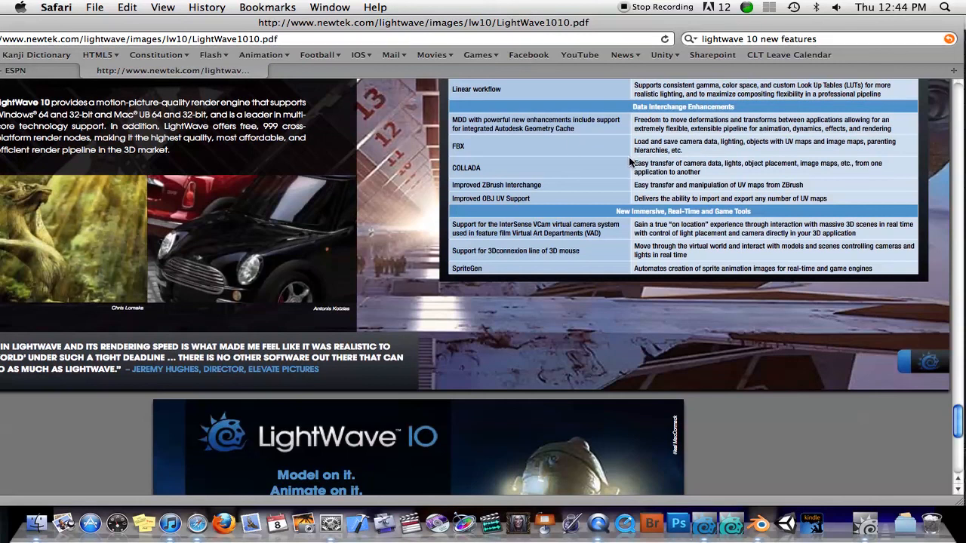
{"action": "mouse_move", "coordinate": [465, 154]}
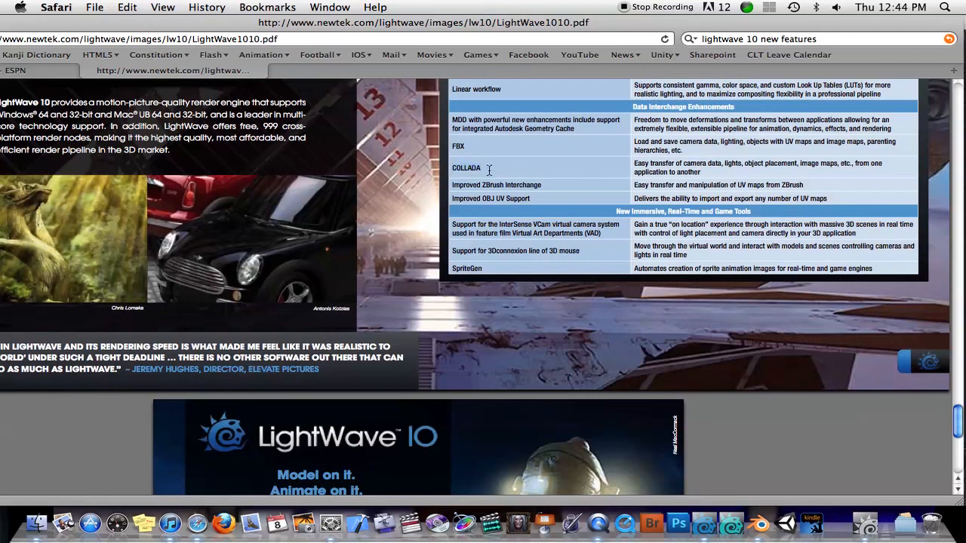
{"action": "double_click", "coordinate": [465, 168]}
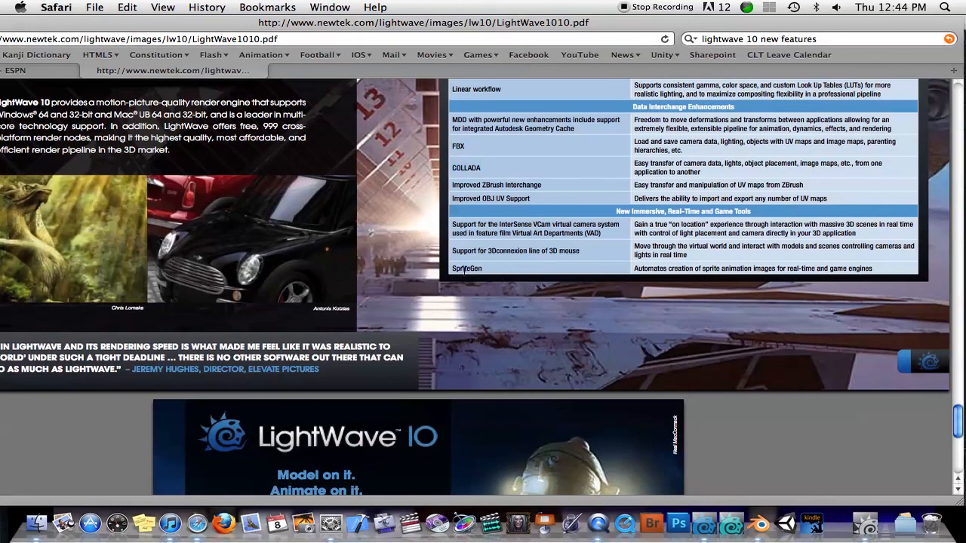
{"action": "double_click", "coordinate": [466, 268]}
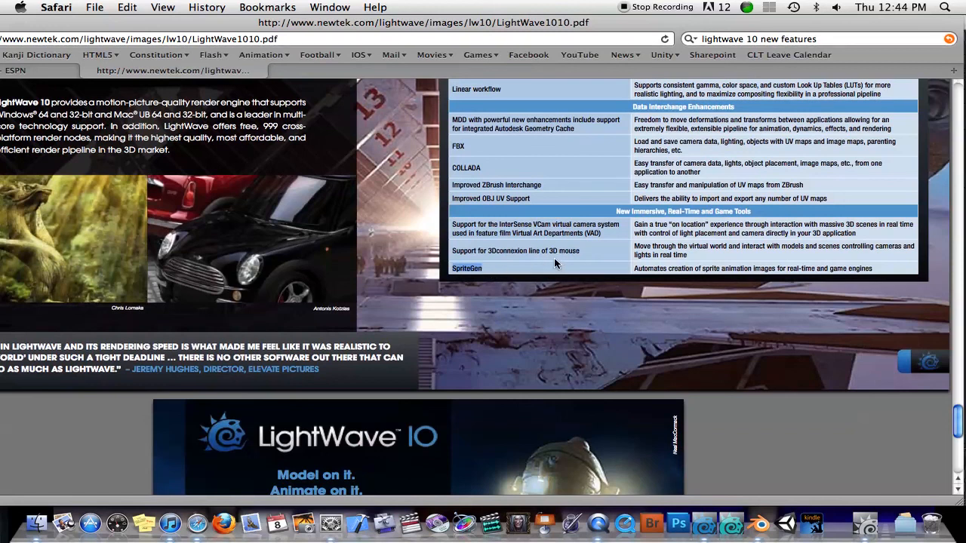
{"action": "mouse_move", "coordinate": [591, 254]}
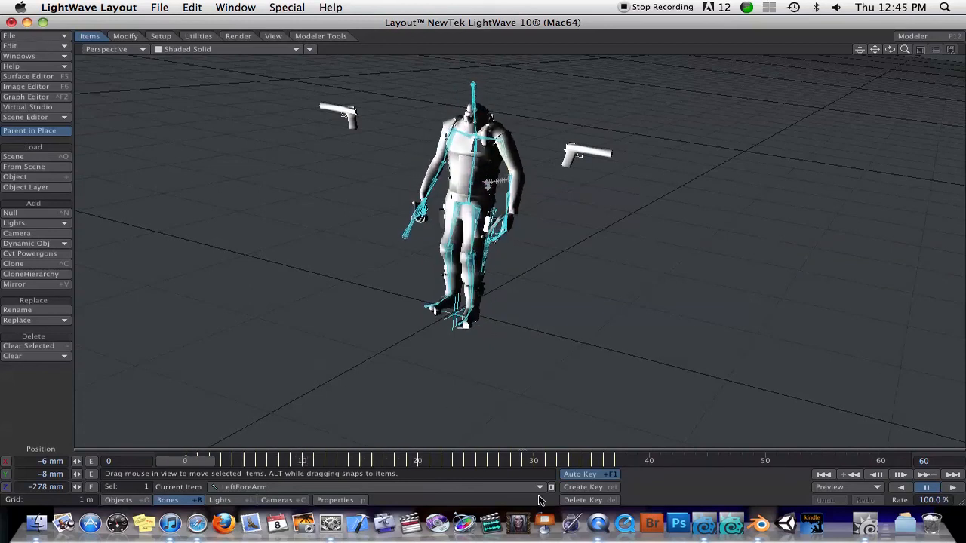
{"action": "mouse_move", "coordinate": [597, 522]}
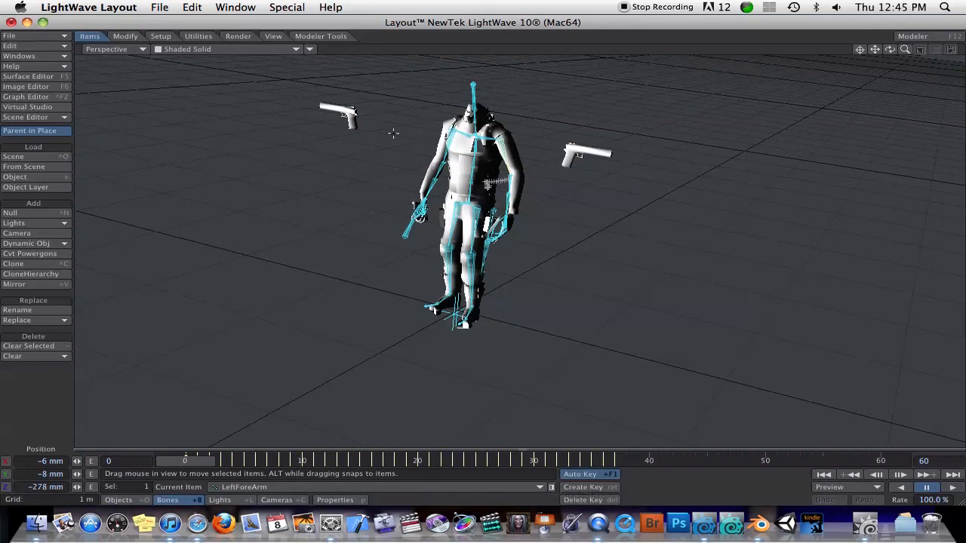
{"action": "mouse_move", "coordinate": [592, 165]}
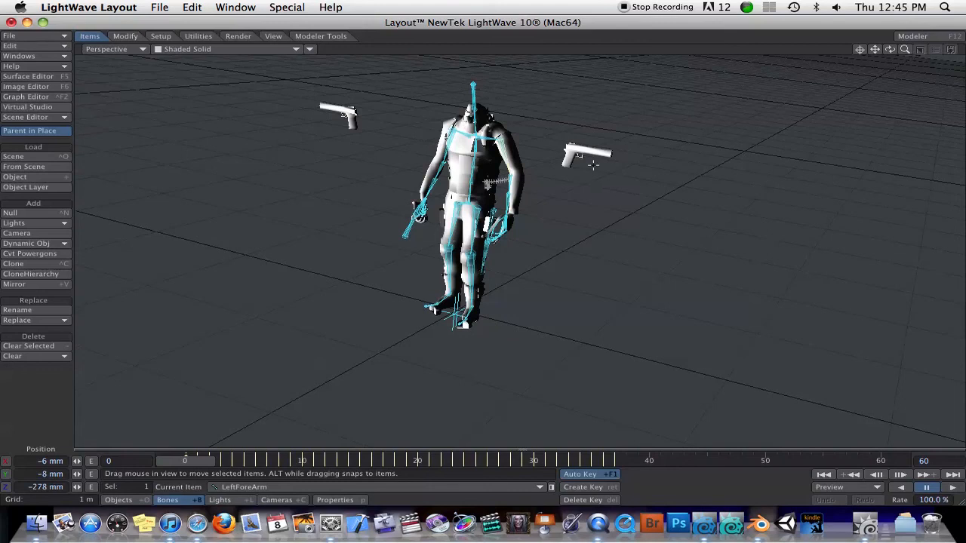
{"action": "mouse_move", "coordinate": [641, 115]}
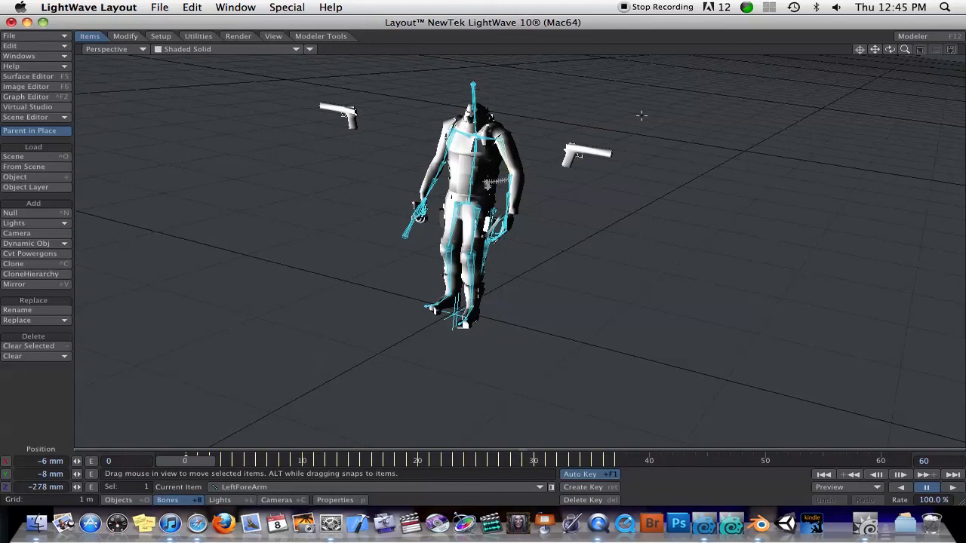
{"action": "mouse_move", "coordinate": [673, 100]}
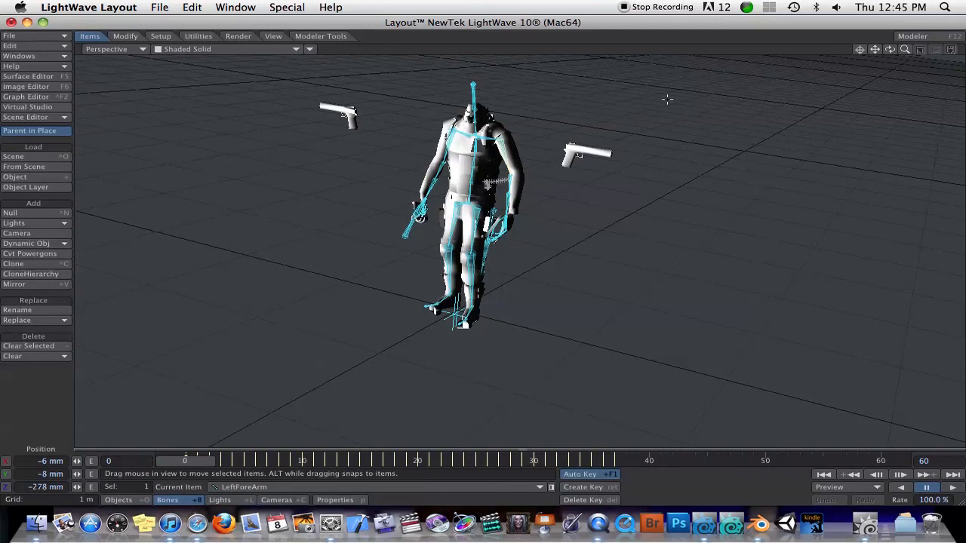
{"action": "mouse_move", "coordinate": [687, 67]}
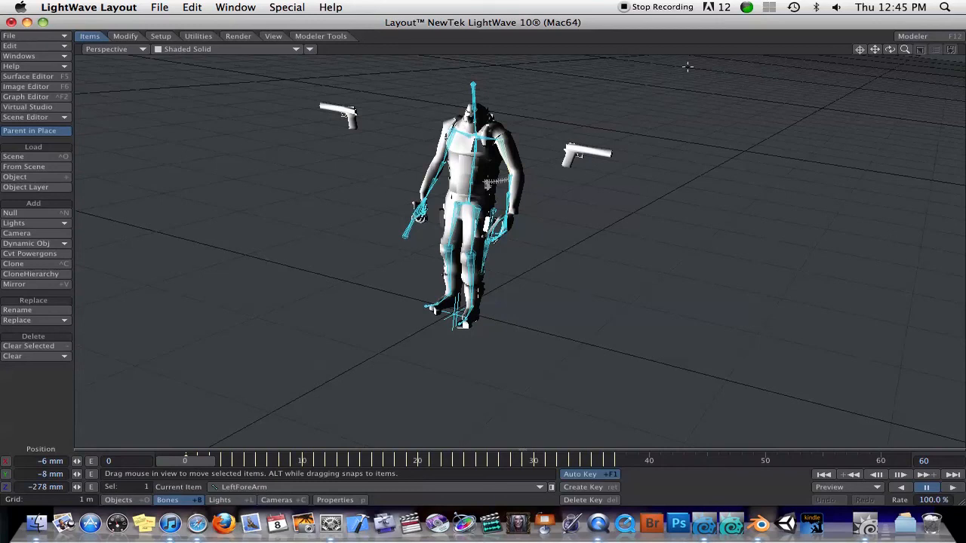
{"action": "mouse_move", "coordinate": [596, 62]}
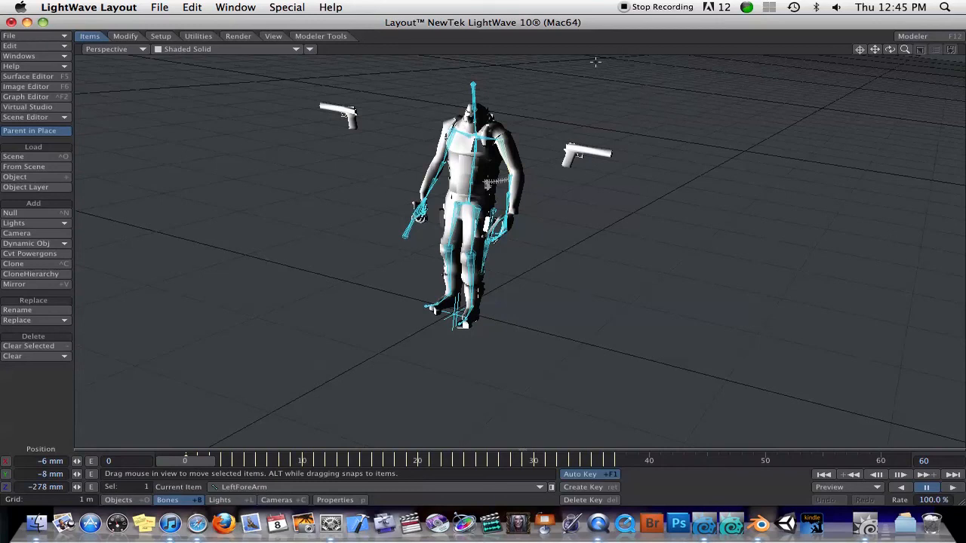